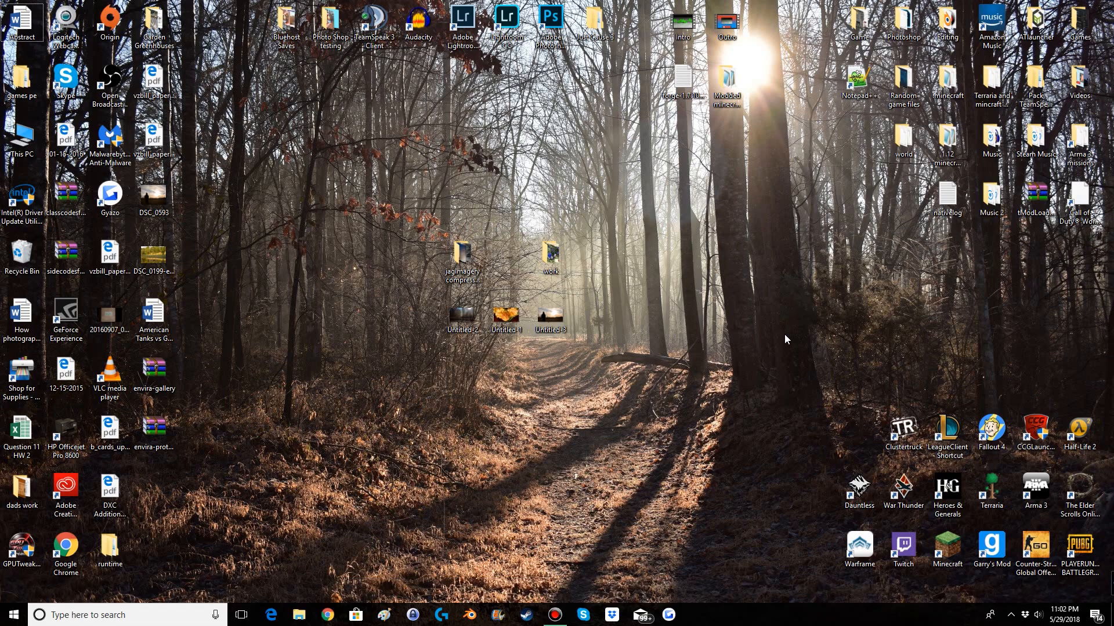
{"action": "mouse_move", "coordinate": [712, 377]}
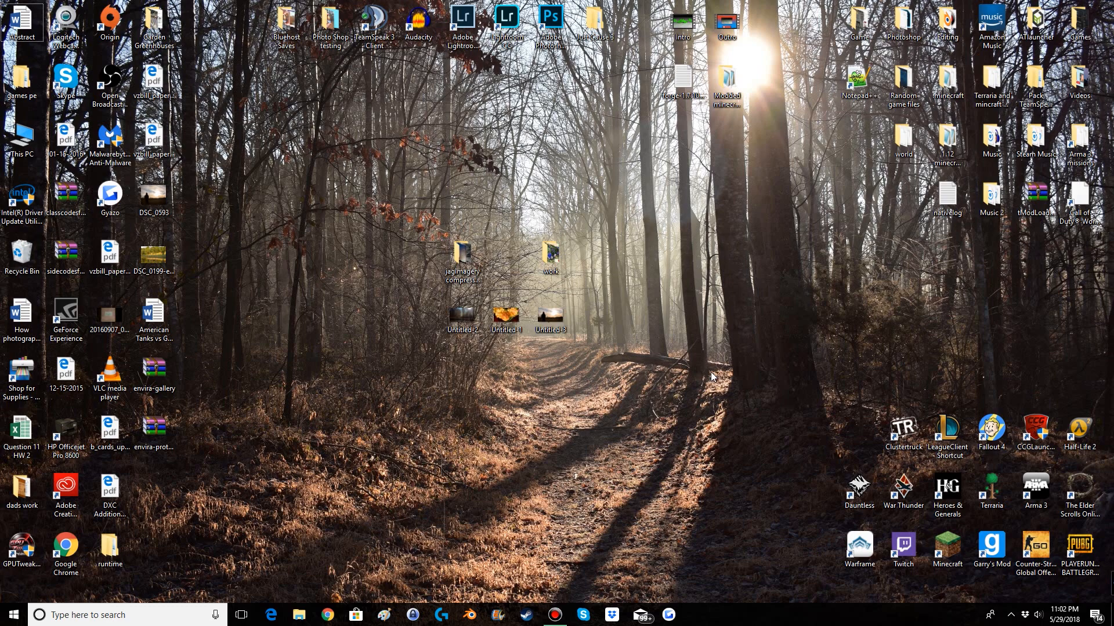
{"action": "mouse_move", "coordinate": [686, 519]}
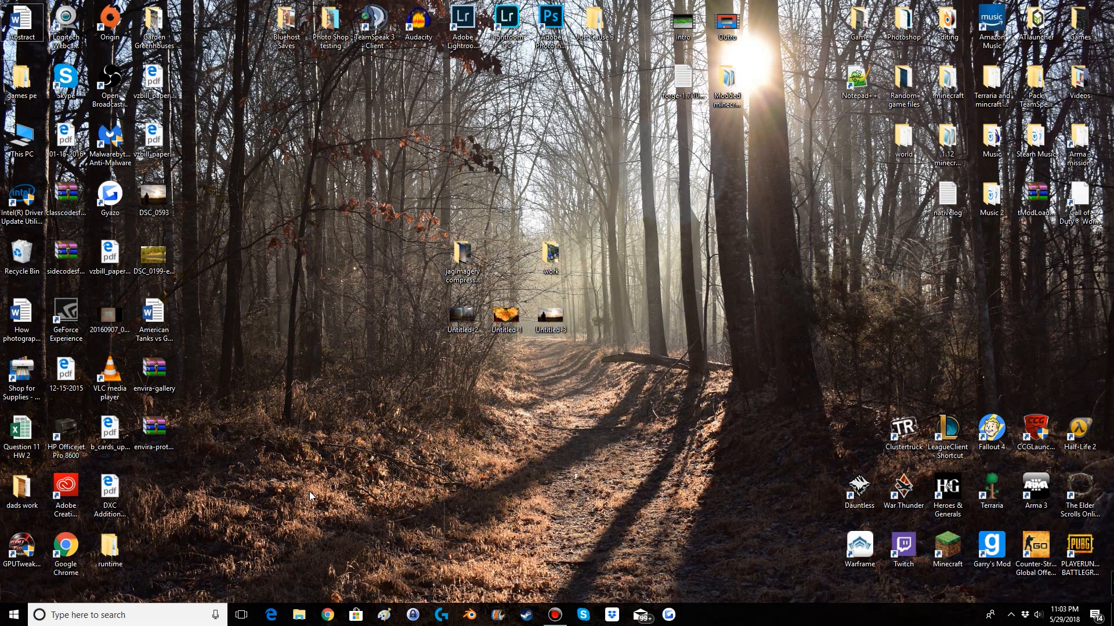
{"action": "mouse_move", "coordinate": [203, 558]}
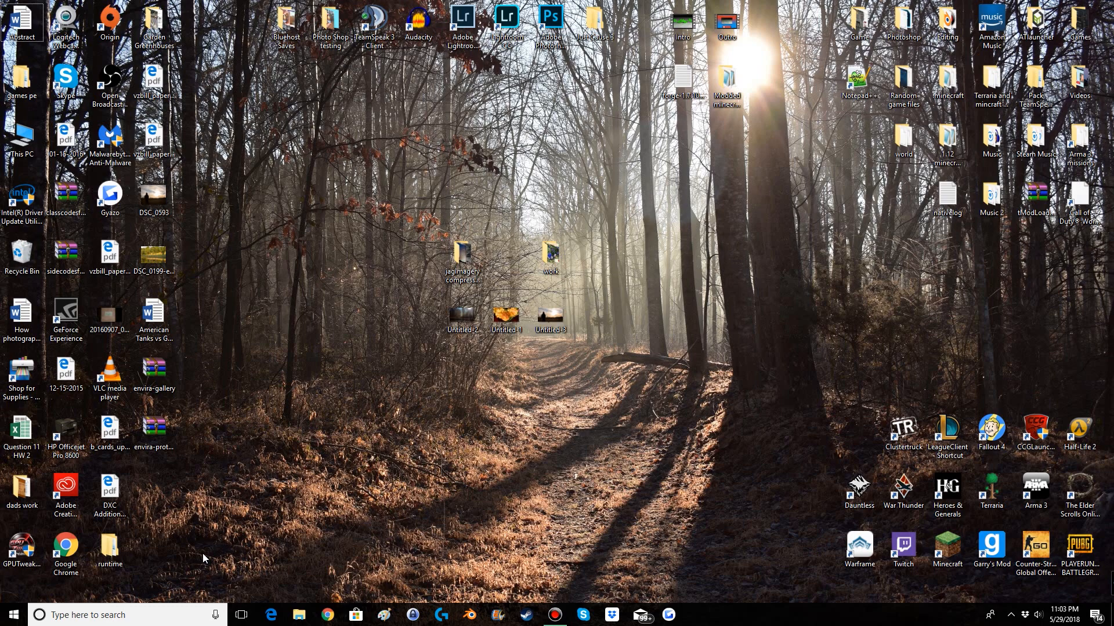
Run ipconfig /all in Command Prompt to list IPv4 address, mask, gateway and DNS
{"action": "left_click", "coordinate": [7, 612]}
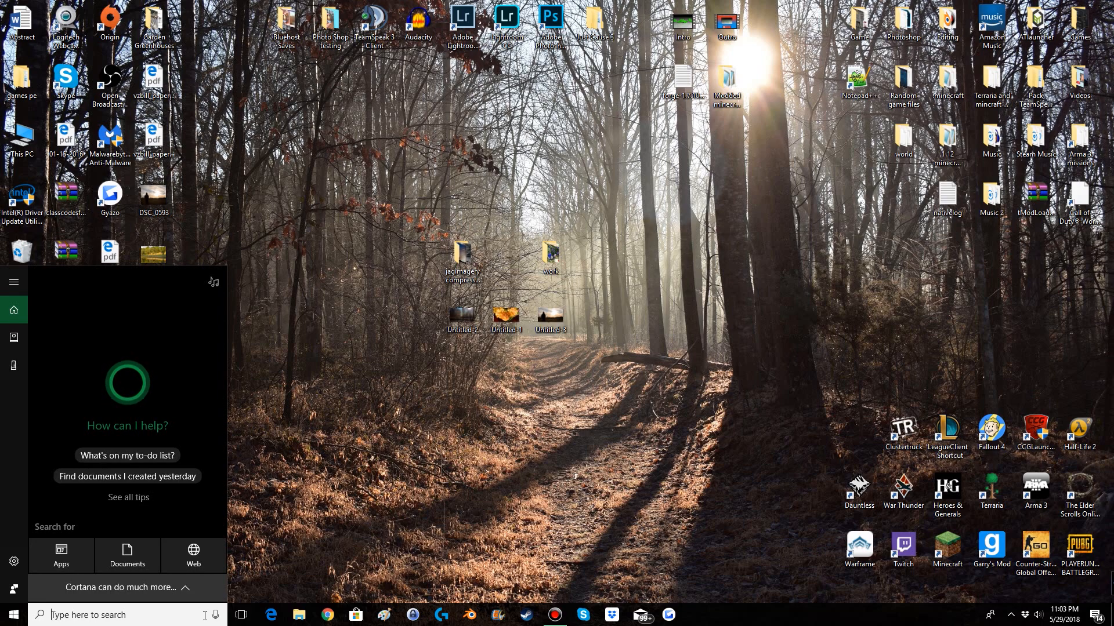
{"action": "type", "text": "cmd"}
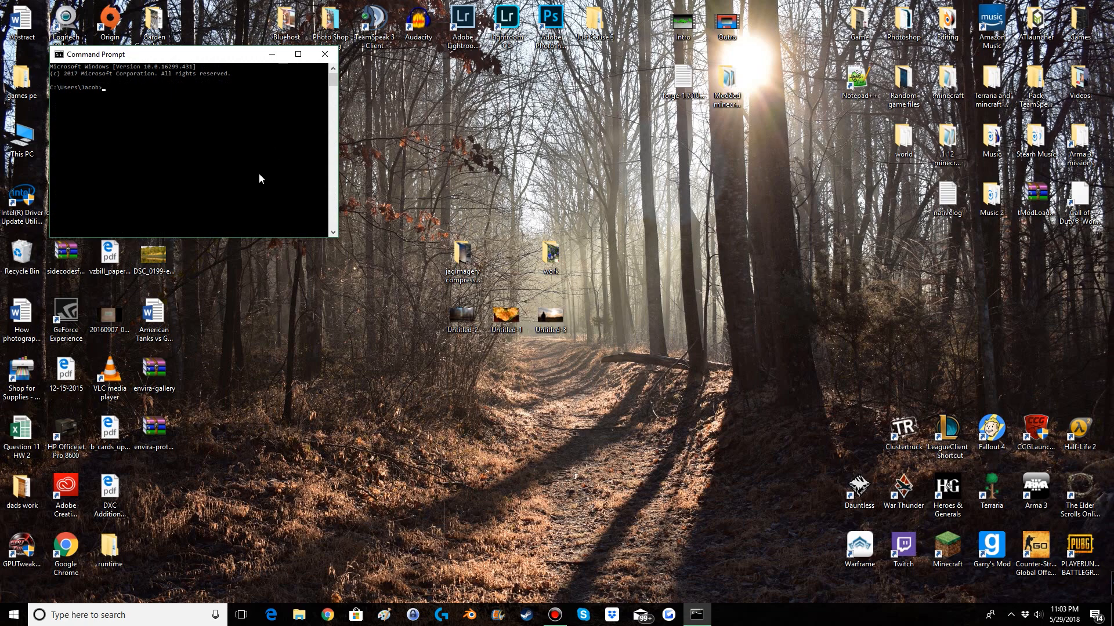
{"action": "mouse_move", "coordinate": [170, 131]}
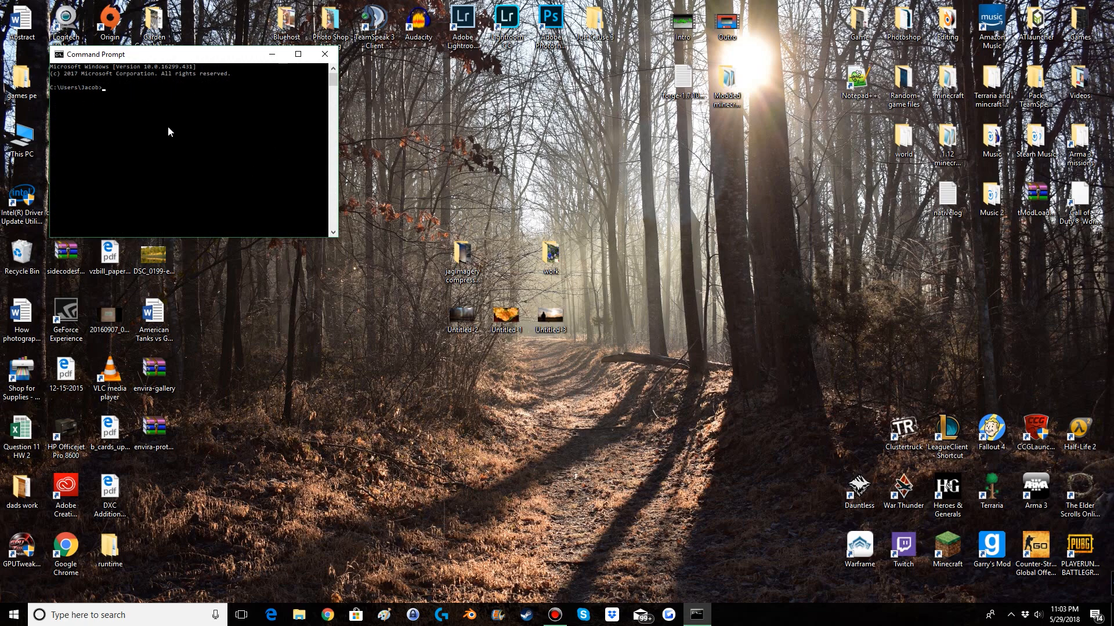
{"action": "type", "text": "ipconfig /al"}
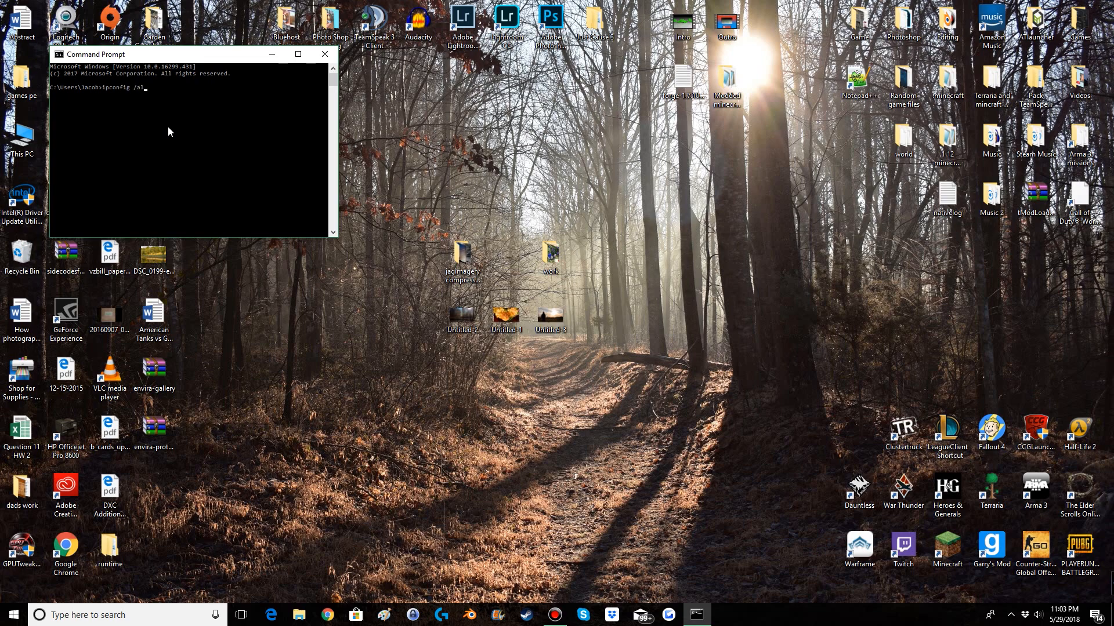
{"action": "key", "text": "Enter"}
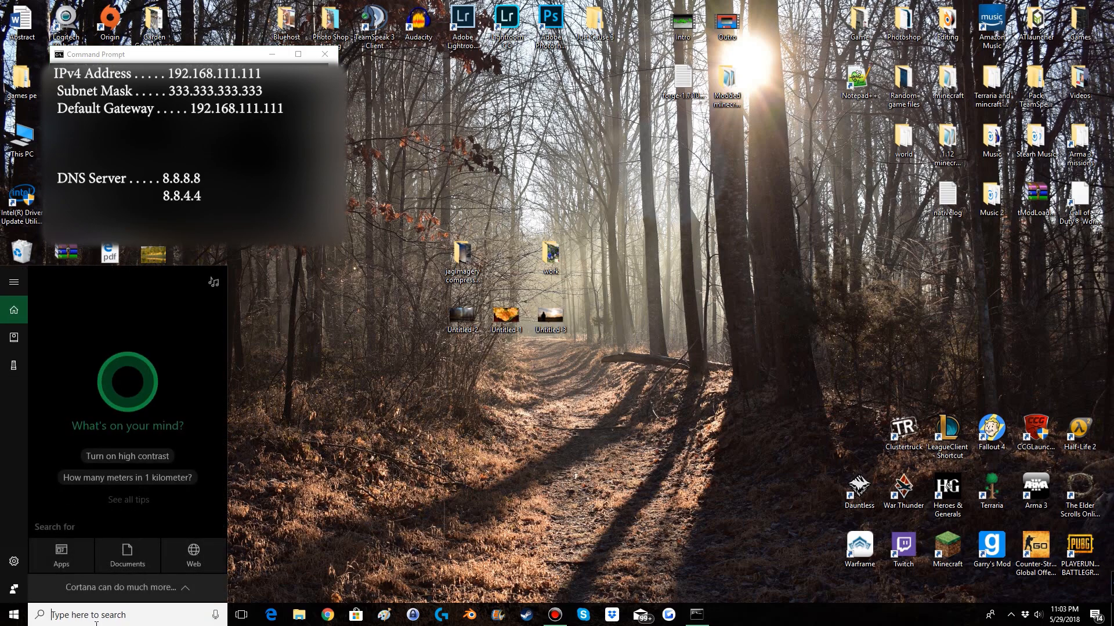
Go from Control Panel through Network and Sharing Center to adapter settings, selecting Local Area Connection 2
{"action": "type", "text": "cont"}
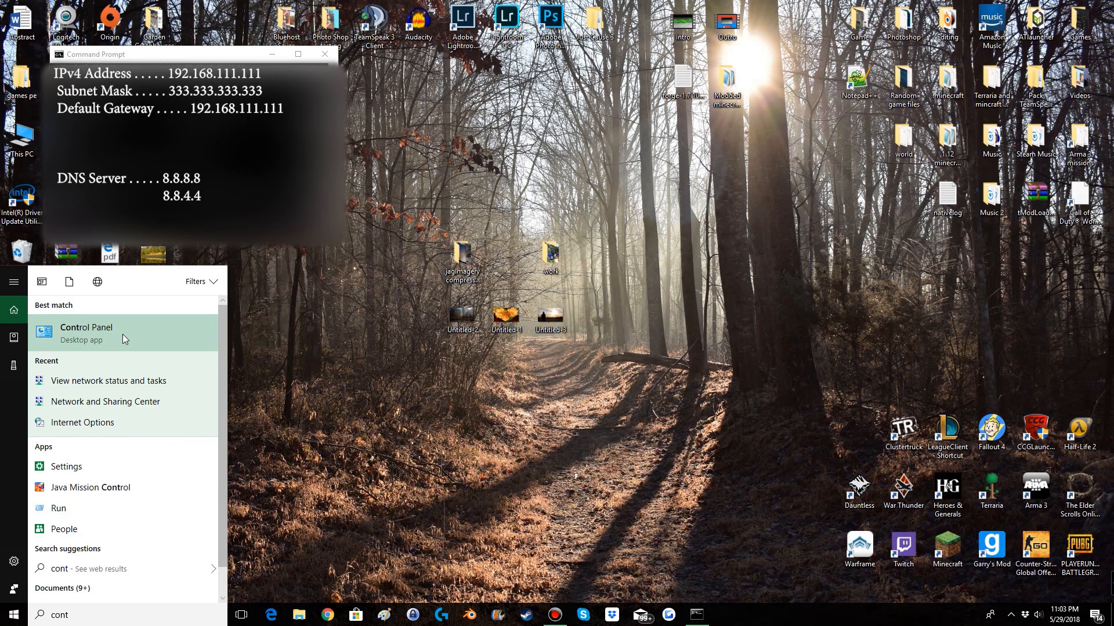
{"action": "left_click", "coordinate": [85, 333]}
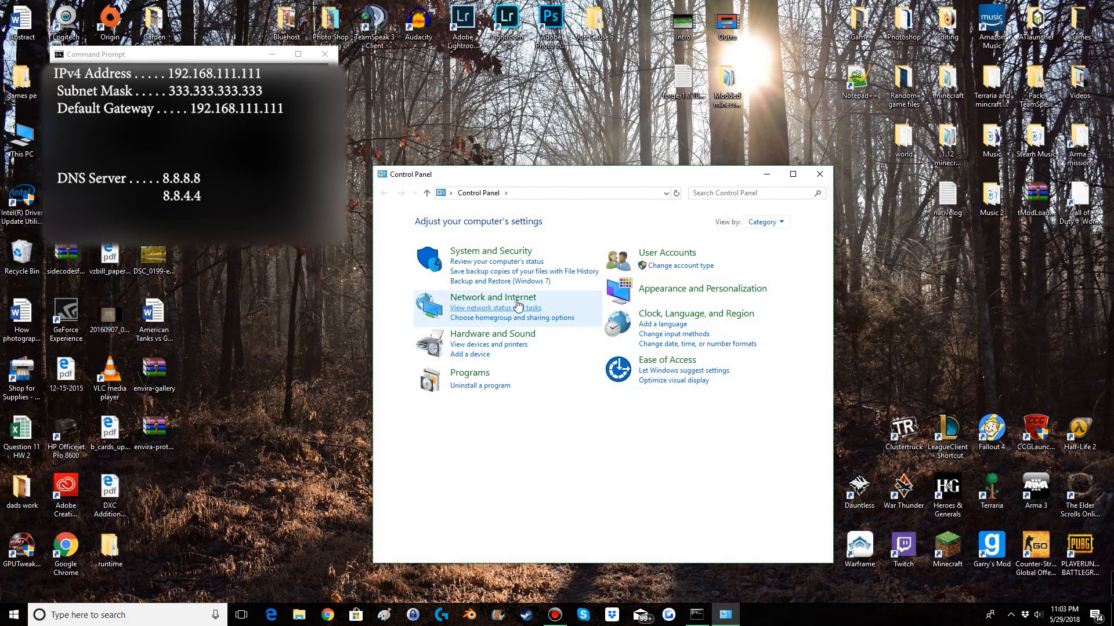
{"action": "left_click", "coordinate": [492, 297]}
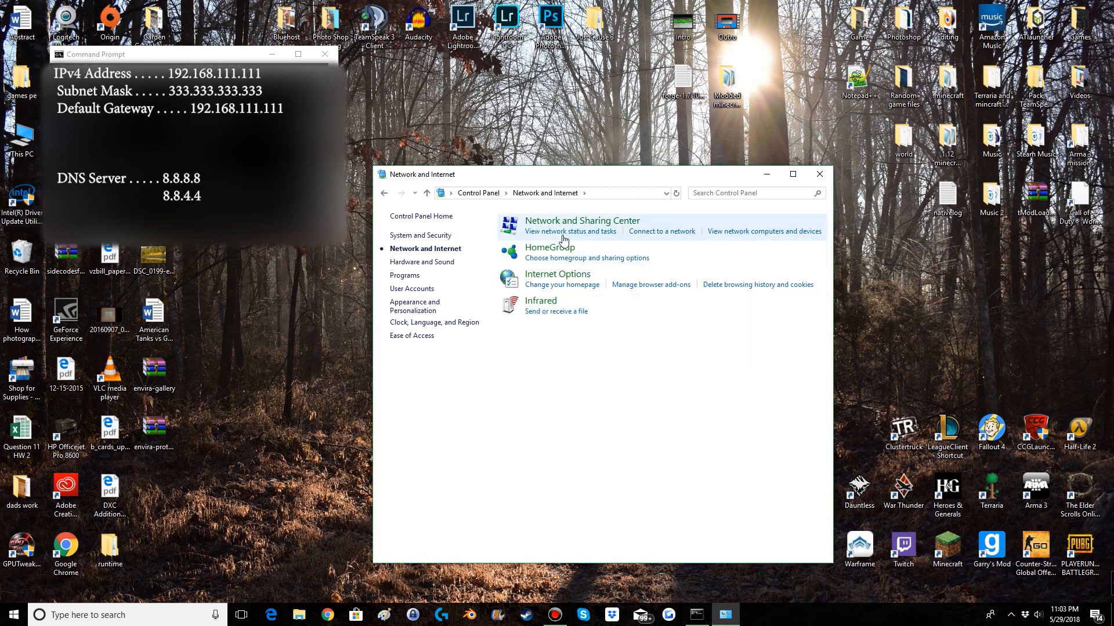
{"action": "left_click", "coordinate": [582, 221]}
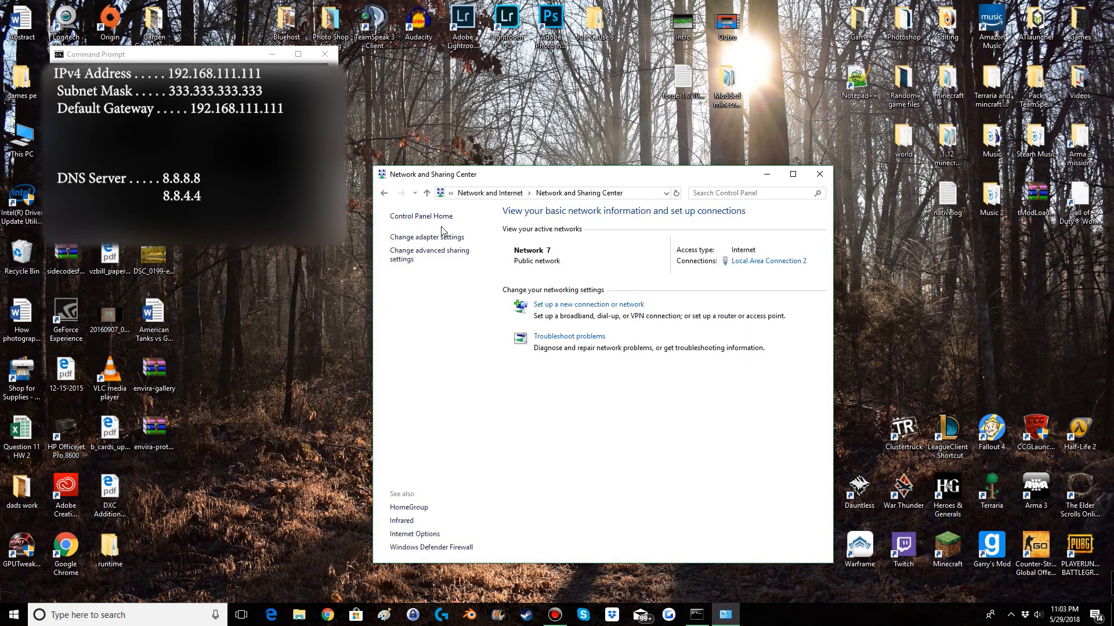
{"action": "left_click", "coordinate": [427, 237]}
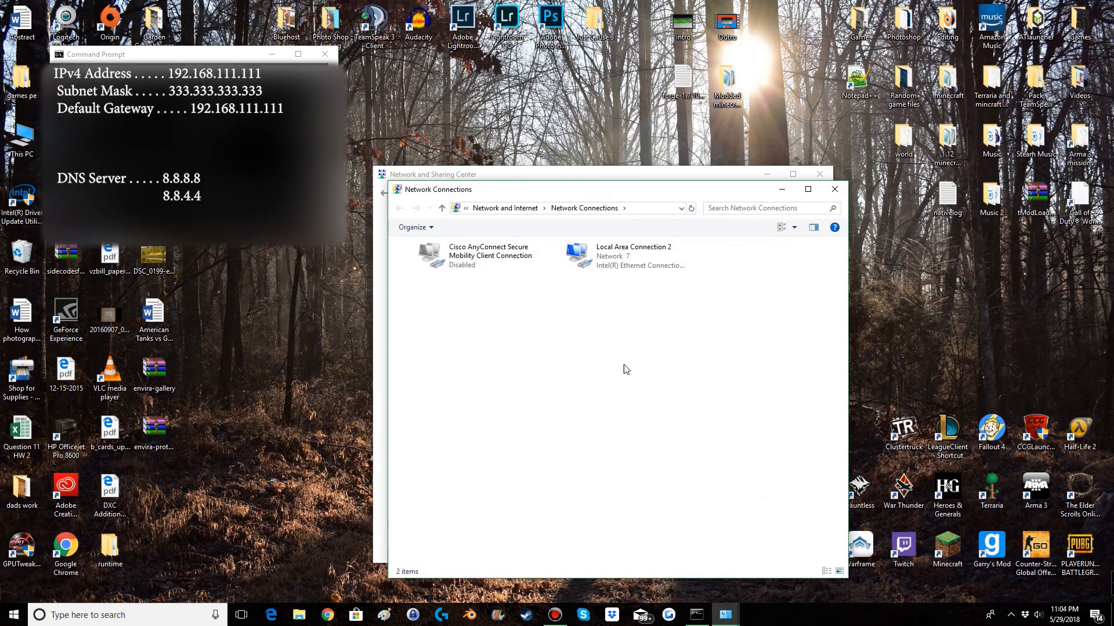
{"action": "mouse_move", "coordinate": [683, 343]}
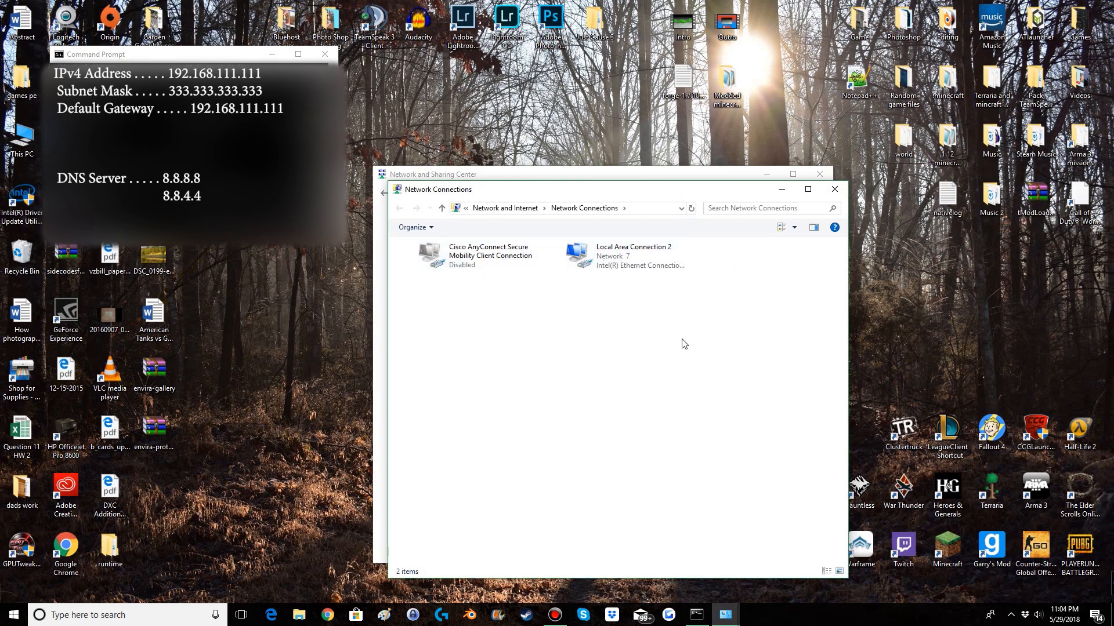
{"action": "mouse_move", "coordinate": [525, 275]}
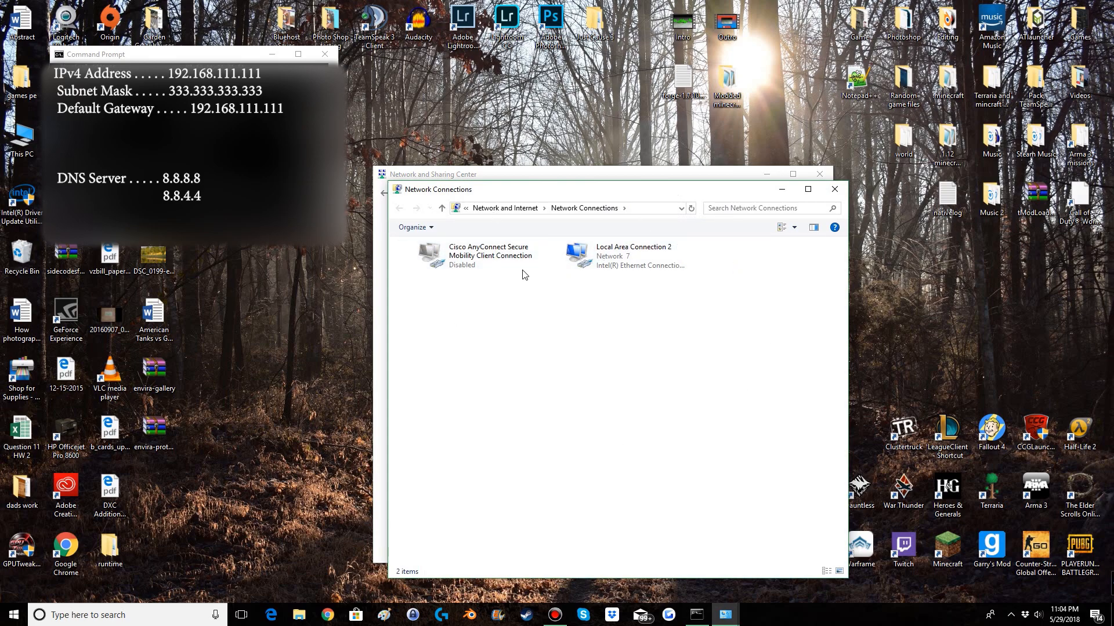
{"action": "left_click", "coordinate": [633, 256]}
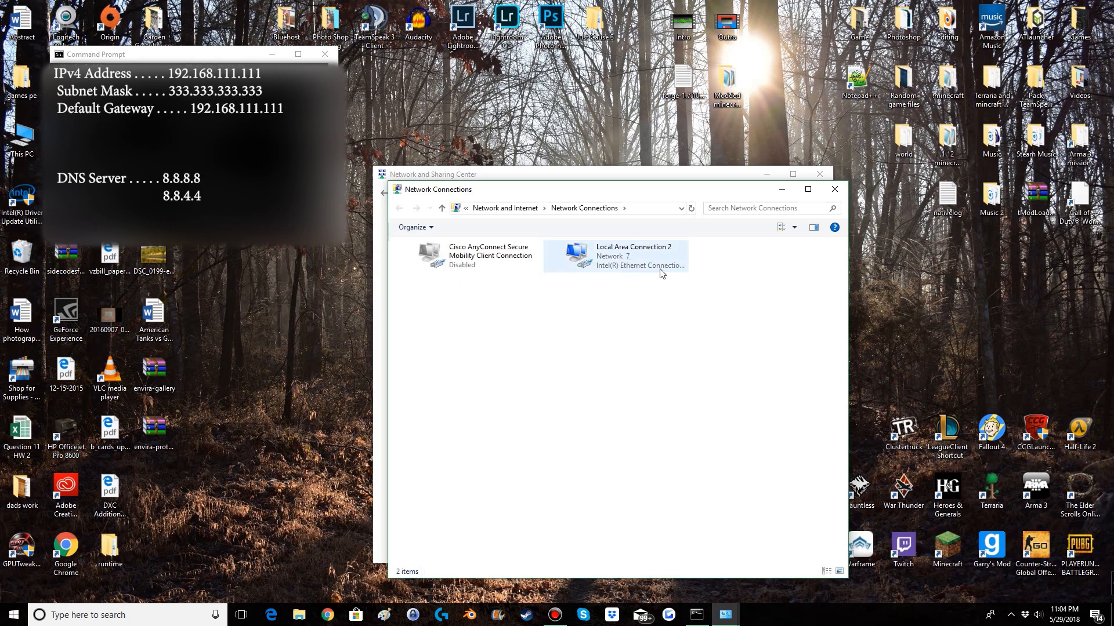
{"action": "mouse_move", "coordinate": [644, 261]}
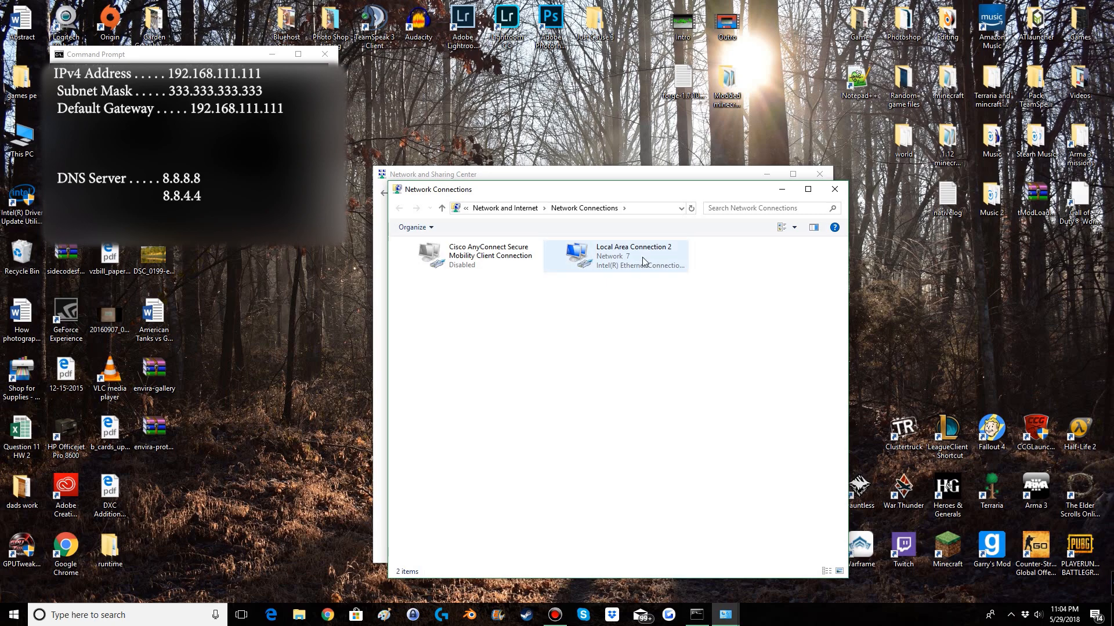
Open the Internet Protocol Version 4 properties of Local Area Connection 2
{"action": "right_click", "coordinate": [643, 262]}
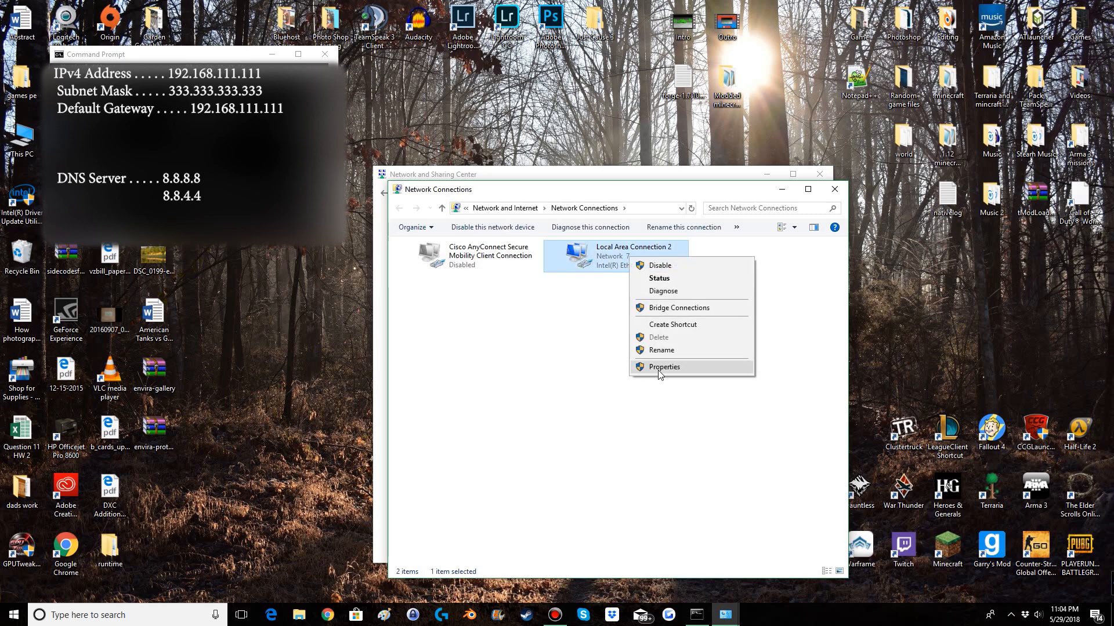
{"action": "left_click", "coordinate": [664, 367]}
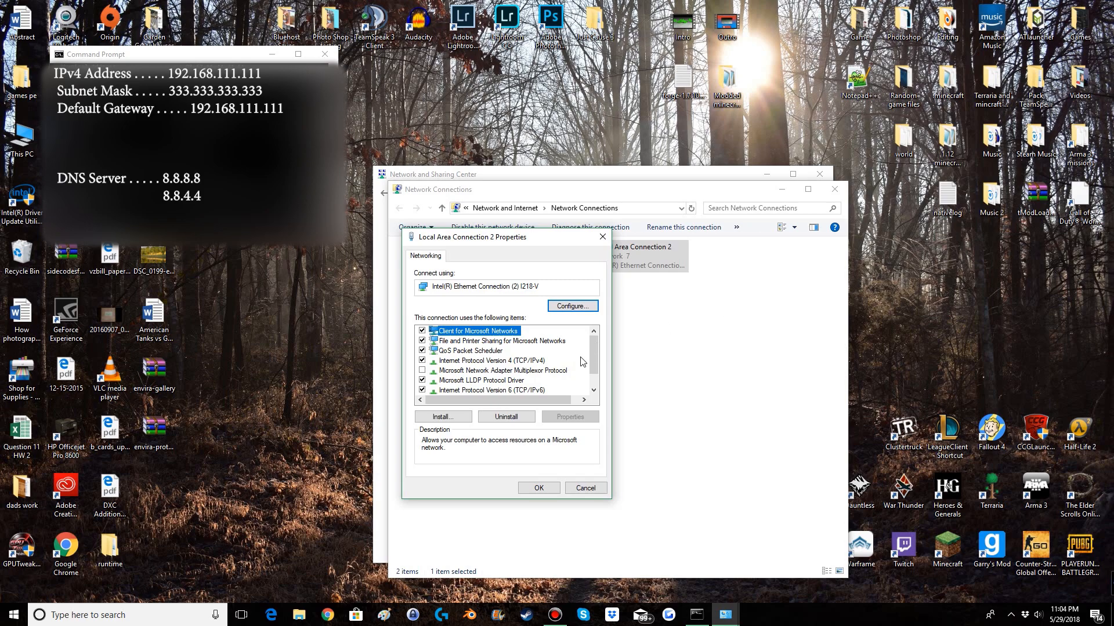
{"action": "mouse_move", "coordinate": [505, 362]}
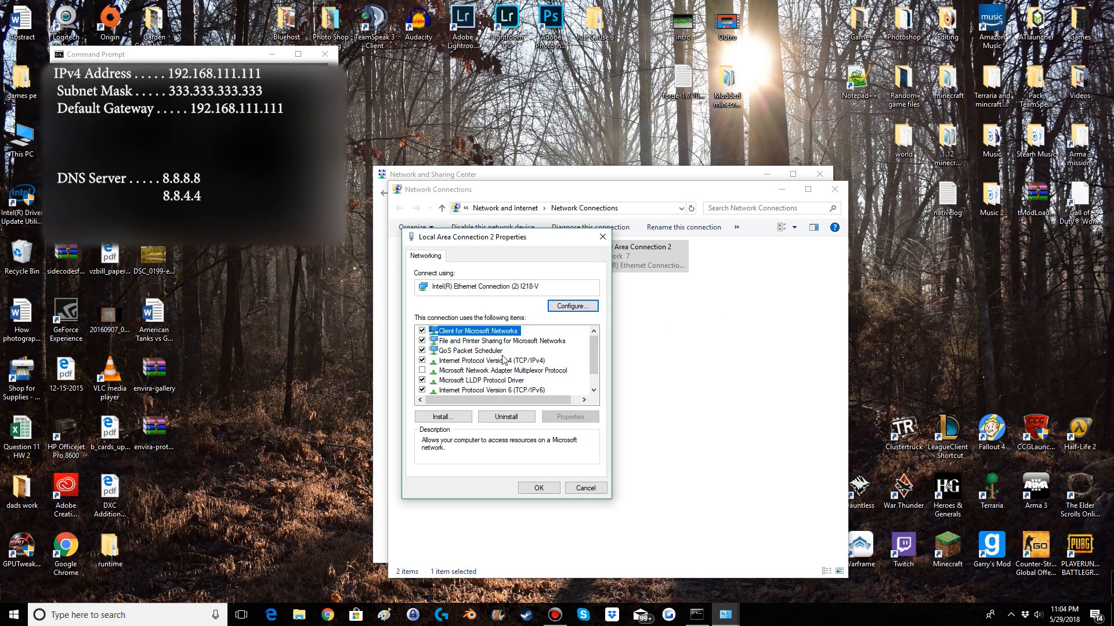
{"action": "left_click", "coordinate": [480, 360]}
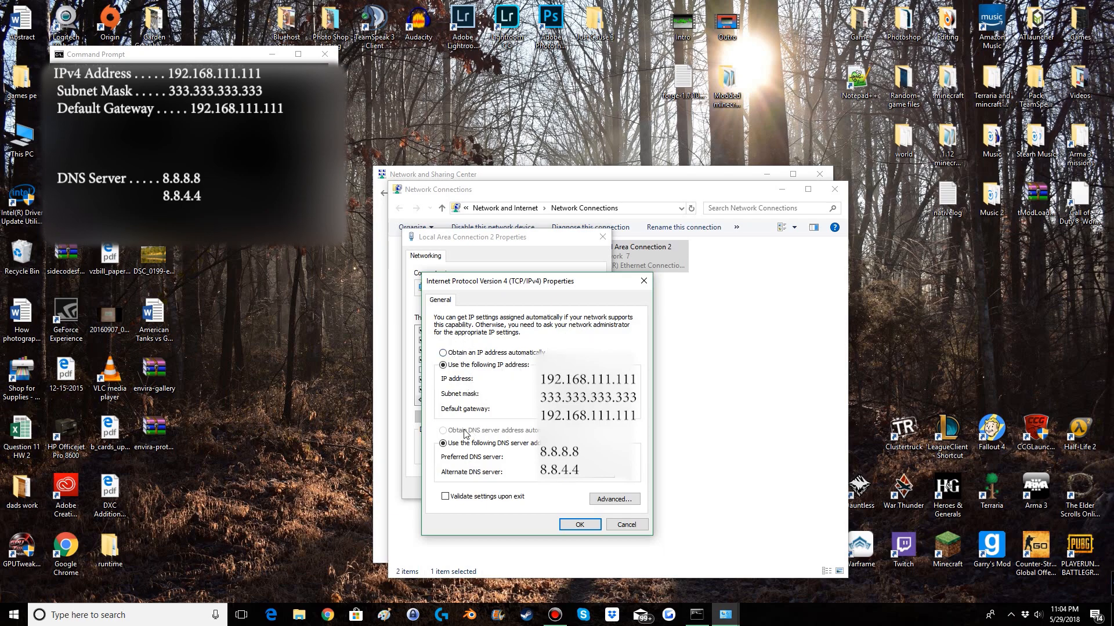
{"action": "mouse_move", "coordinate": [460, 438]}
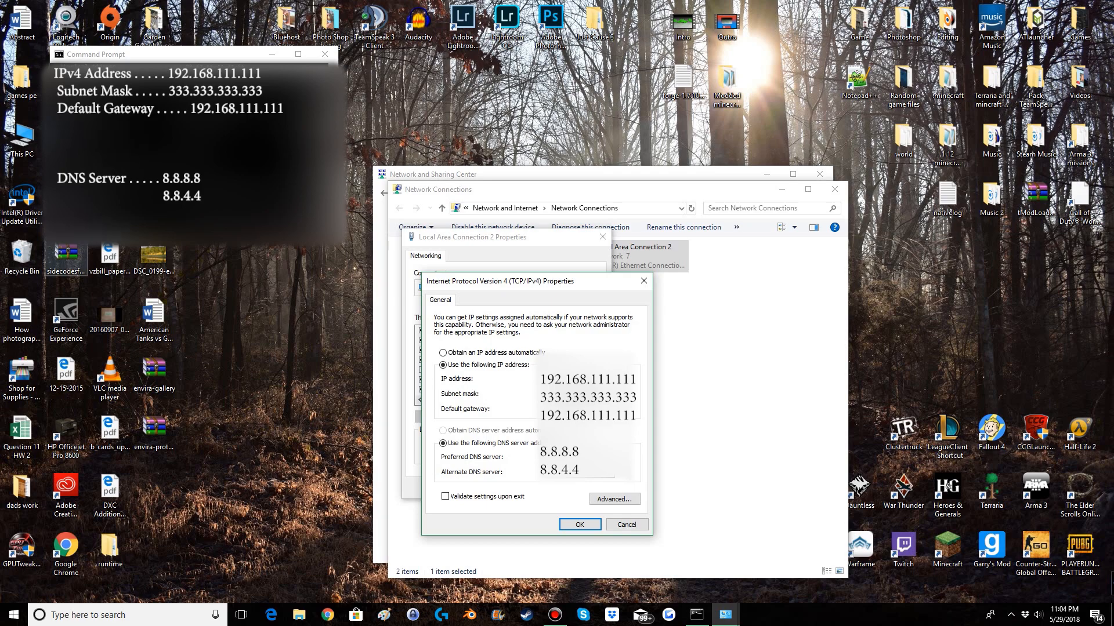
{"action": "mouse_move", "coordinate": [468, 385]}
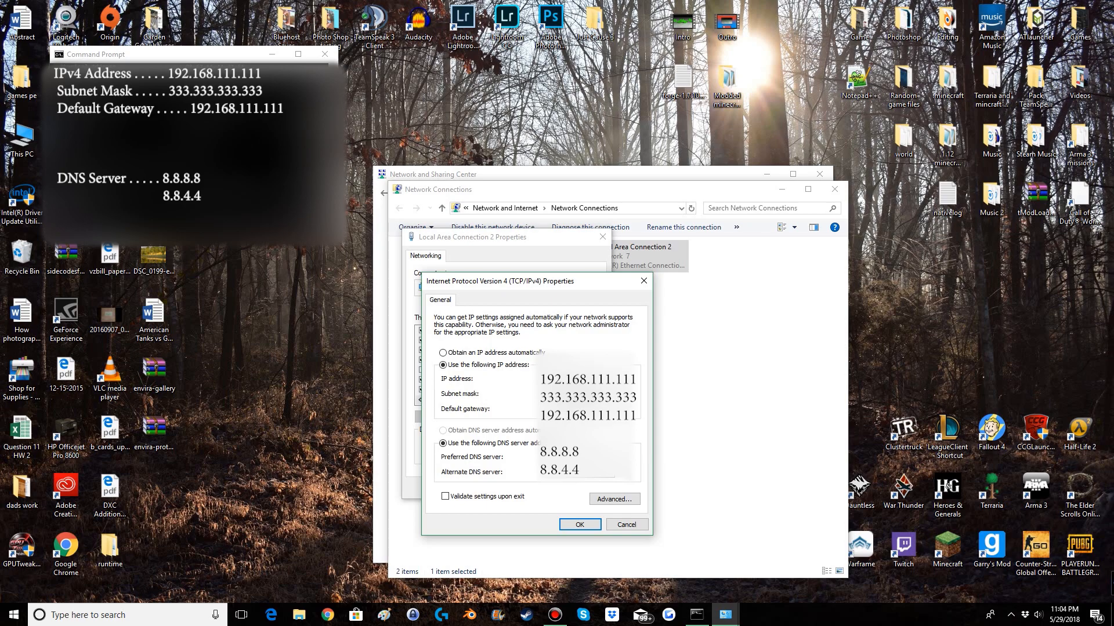
{"action": "mouse_move", "coordinate": [357, 370]}
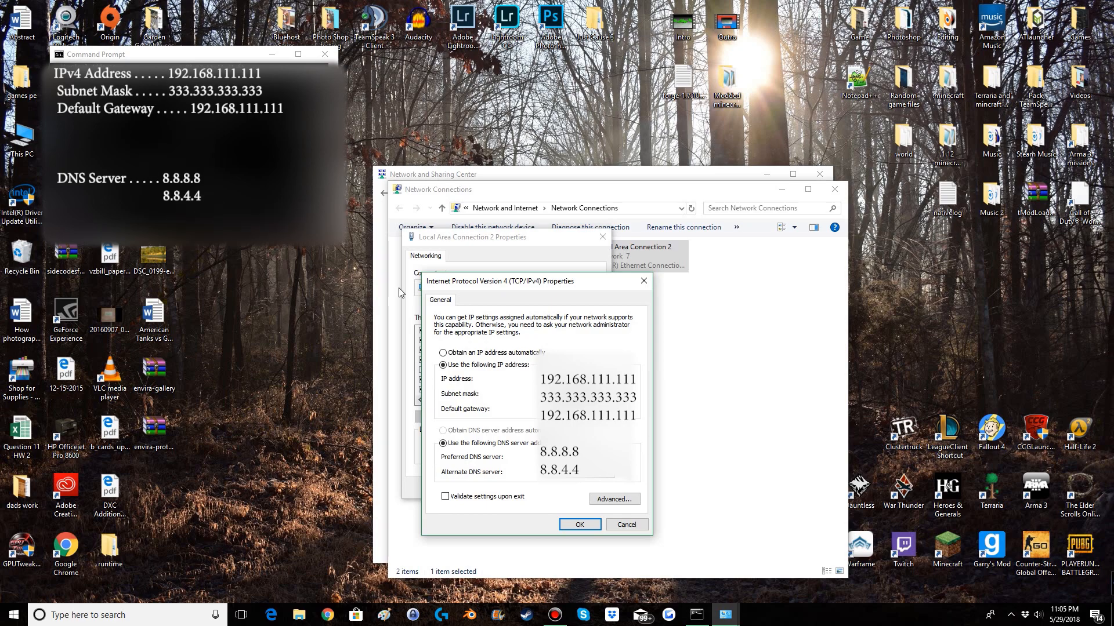
{"action": "mouse_move", "coordinate": [533, 416]}
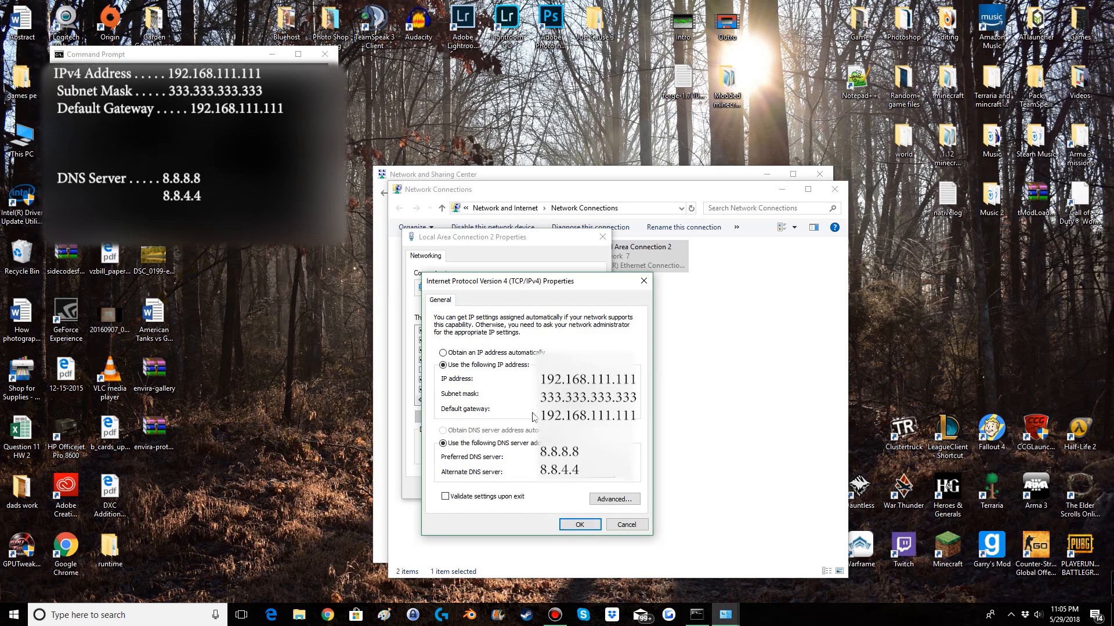
Confirm the static IPv4 settings and close the Network and Sharing Center
{"action": "left_click", "coordinate": [580, 524]}
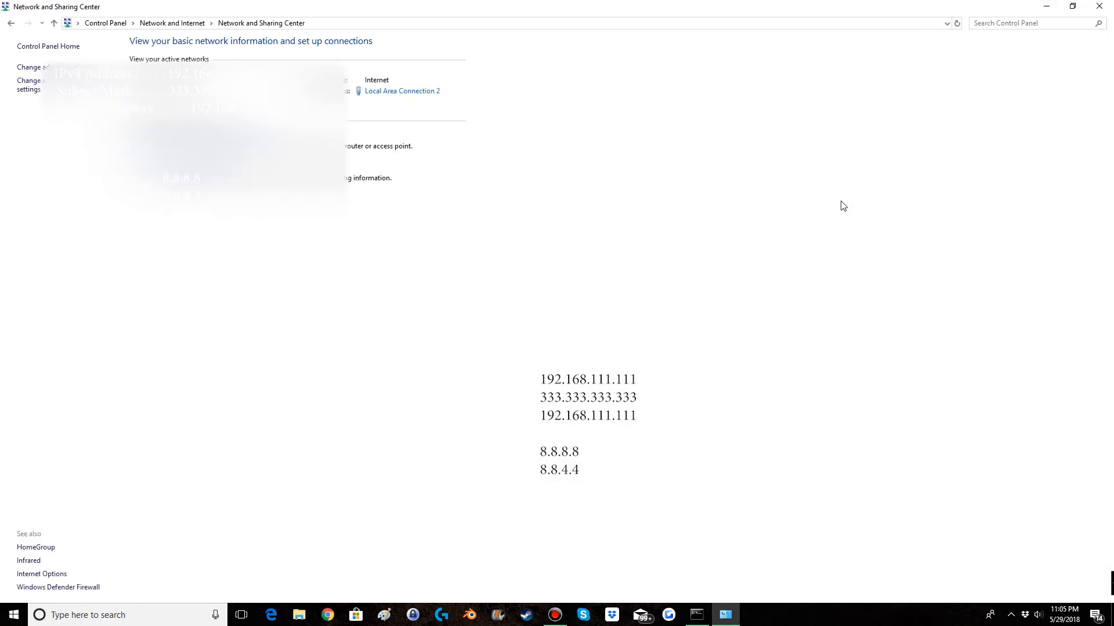
{"action": "left_click", "coordinate": [1047, 5]}
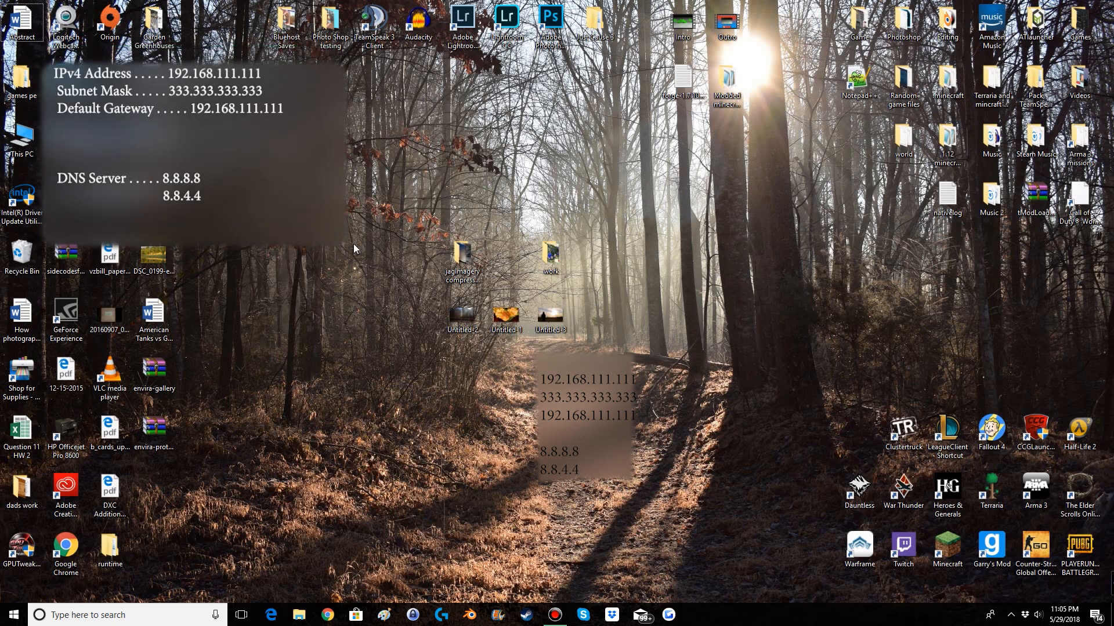
{"action": "mouse_move", "coordinate": [724, 545]}
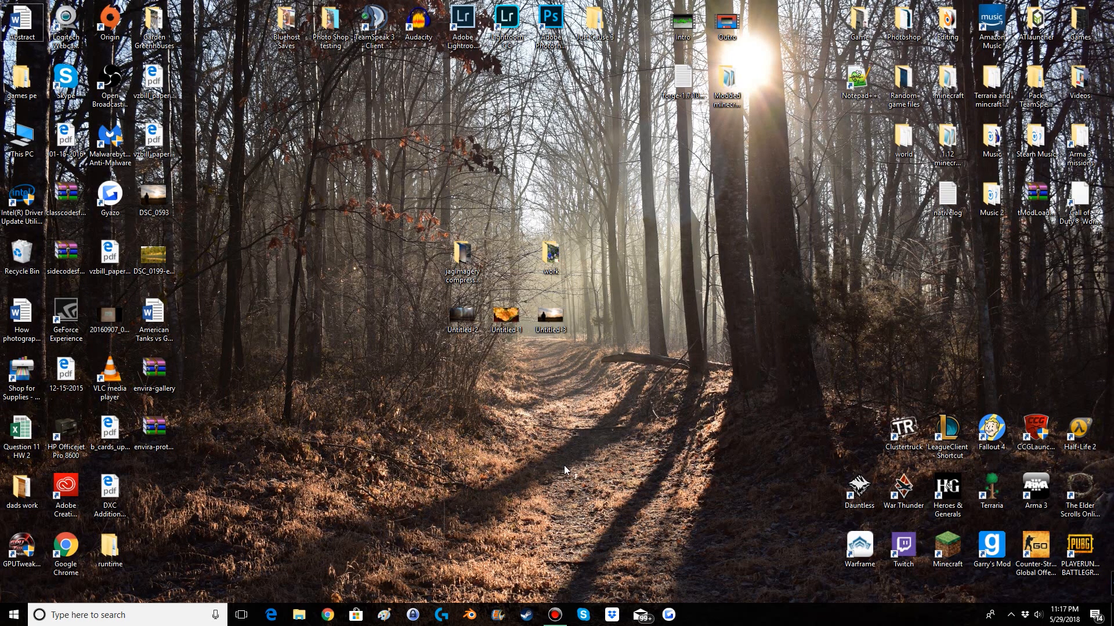
{"action": "mouse_move", "coordinate": [468, 525]}
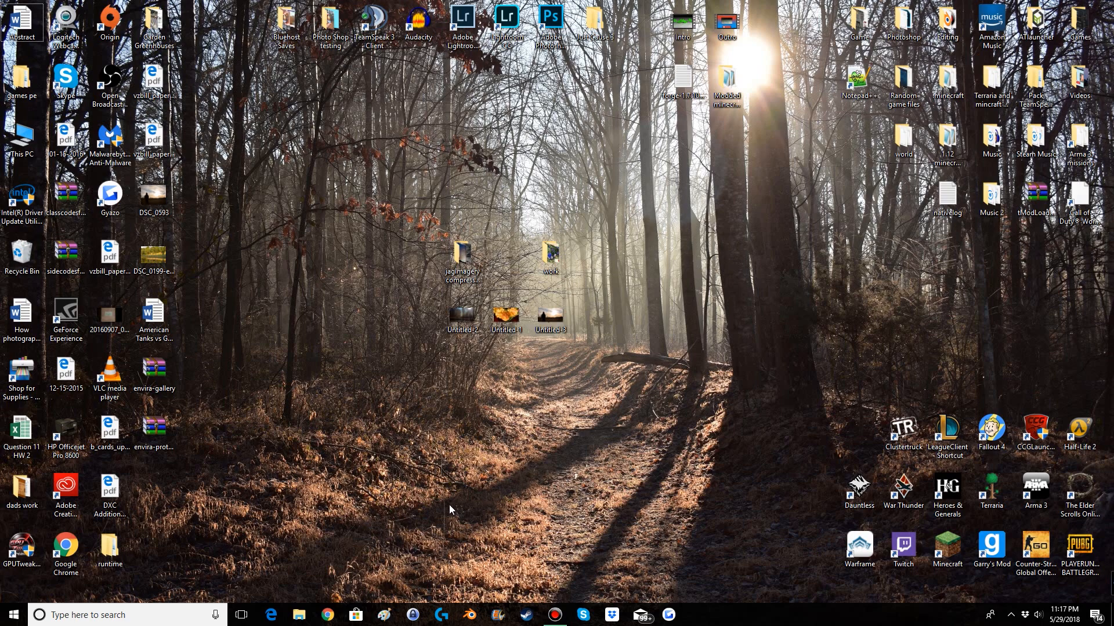
{"action": "mouse_move", "coordinate": [324, 614]}
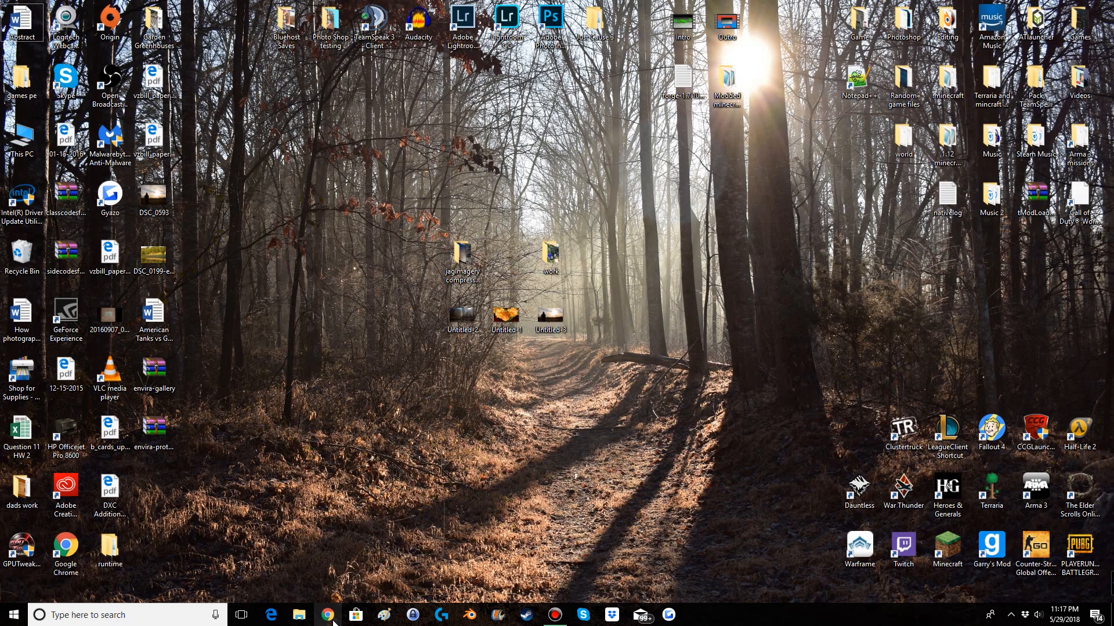
Launch Chrome and load the ARRIS router page at 192.168.0.1
{"action": "left_click", "coordinate": [326, 615]}
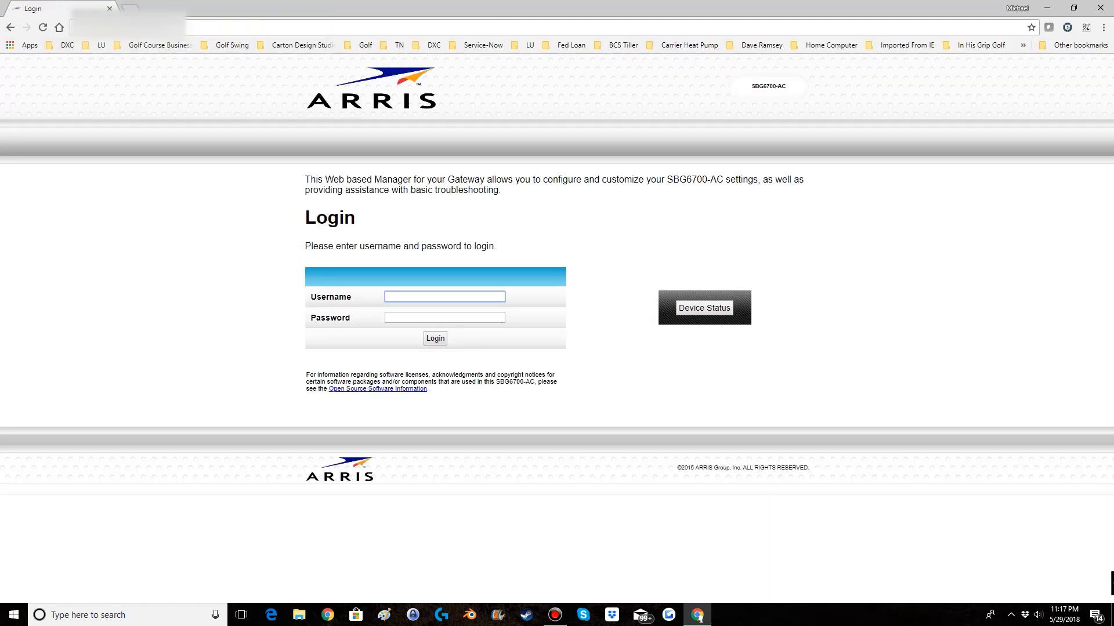
{"action": "mouse_move", "coordinate": [169, 46]}
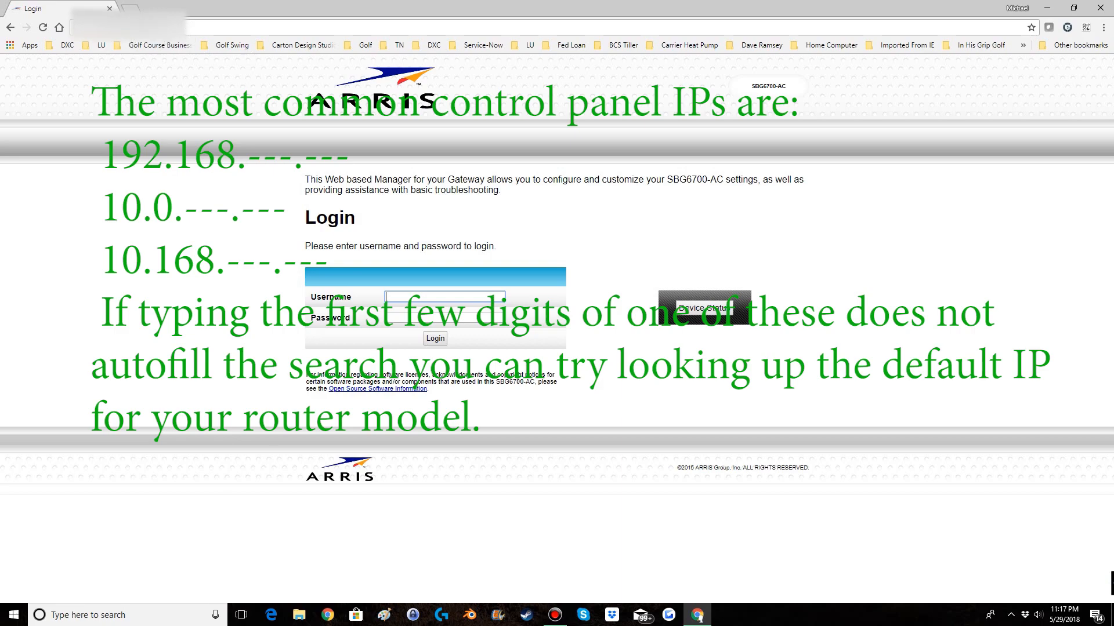
{"action": "mouse_move", "coordinate": [314, 36]}
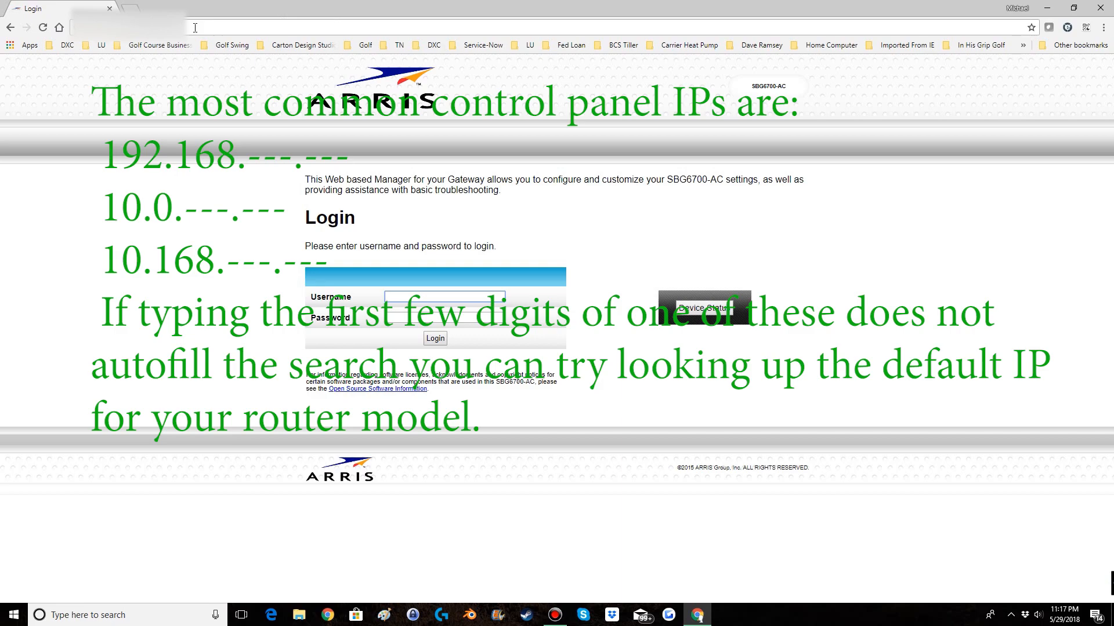
{"action": "mouse_move", "coordinate": [277, 207]}
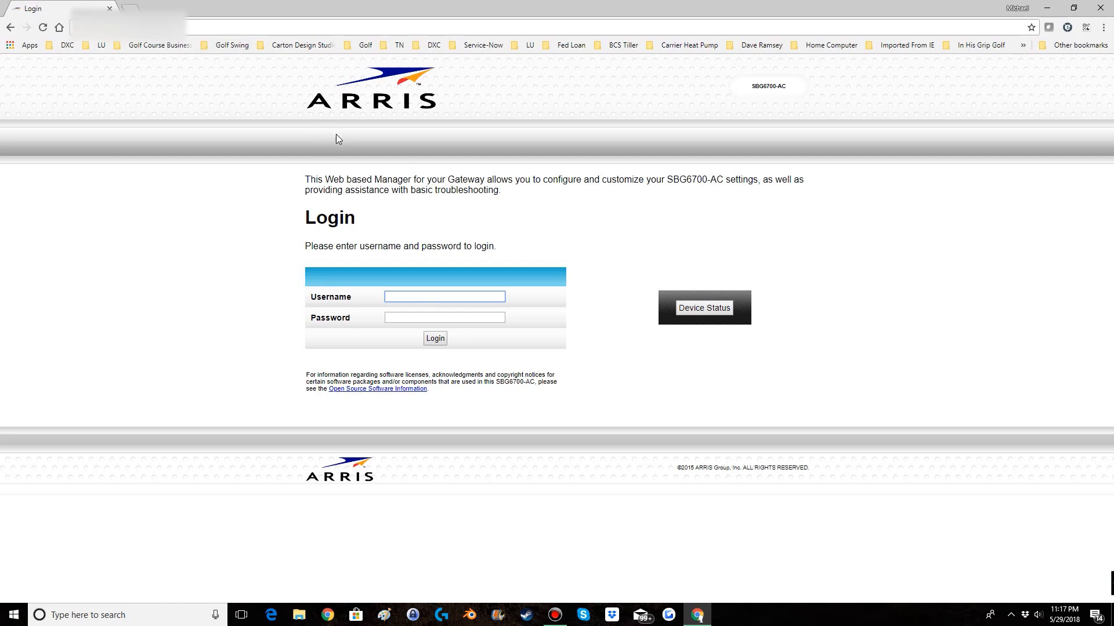
{"action": "left_click", "coordinate": [445, 297]}
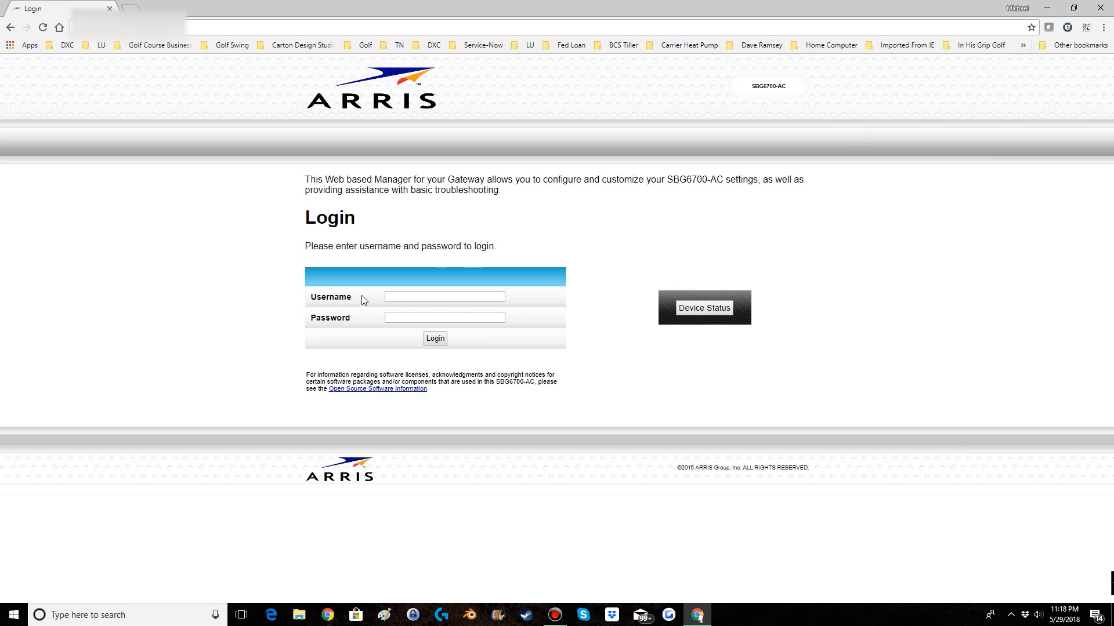
{"action": "mouse_move", "coordinate": [333, 329]}
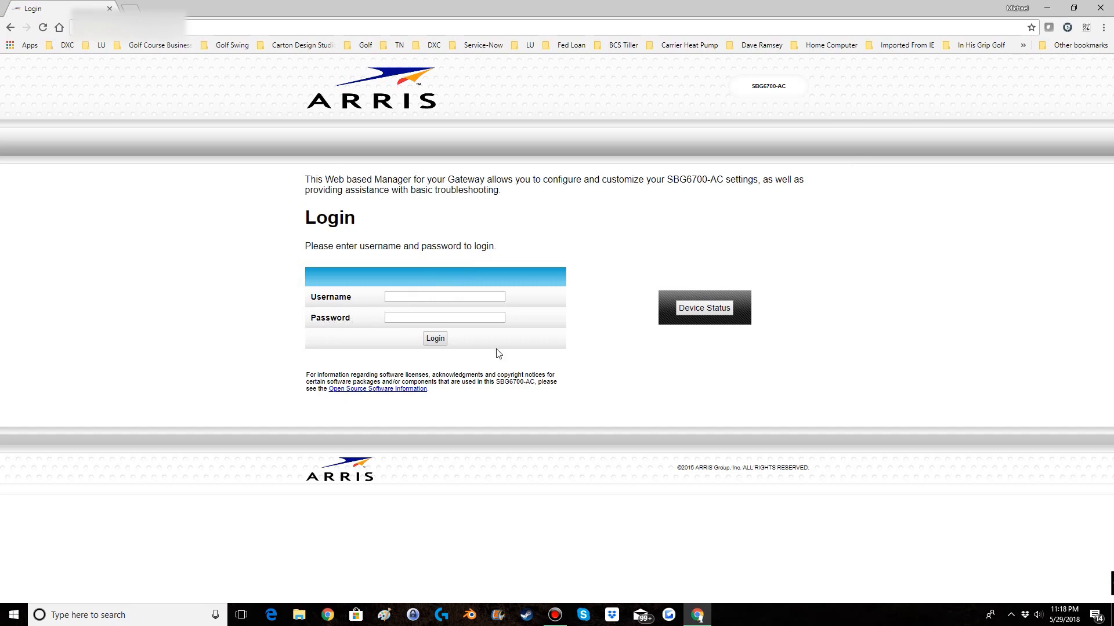
{"action": "mouse_move", "coordinate": [549, 348]}
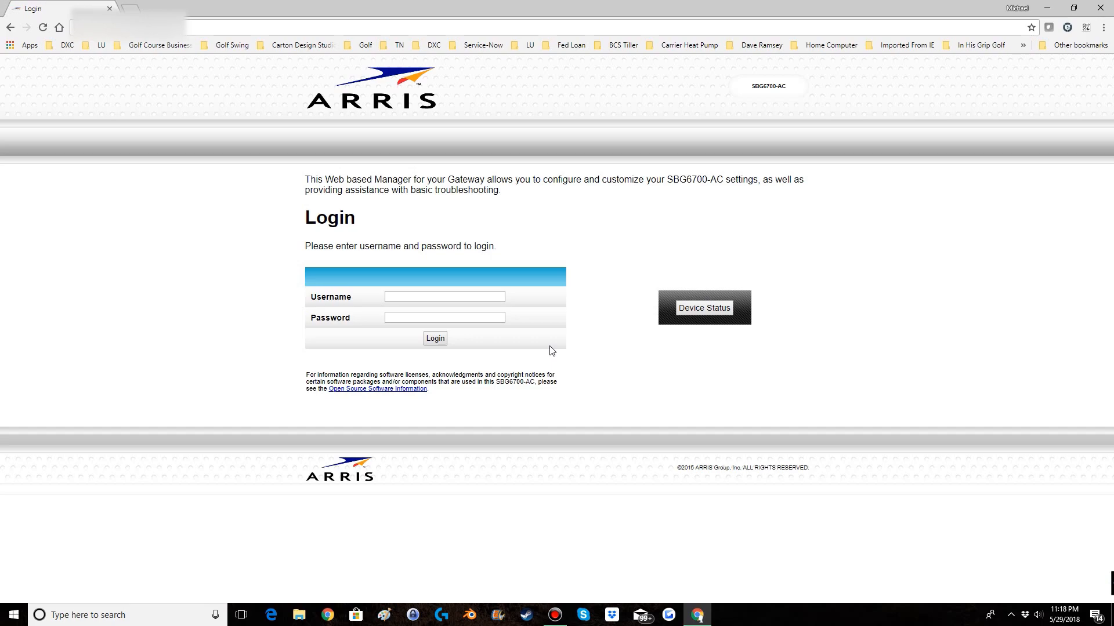
{"action": "mouse_move", "coordinate": [598, 366]}
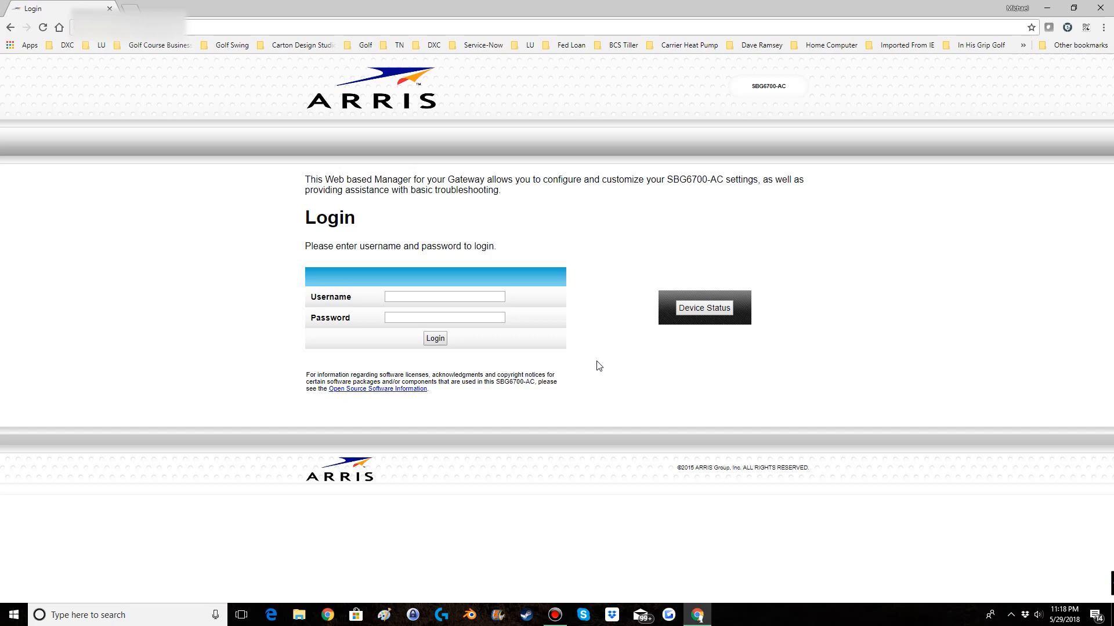
{"action": "mouse_move", "coordinate": [801, 616]}
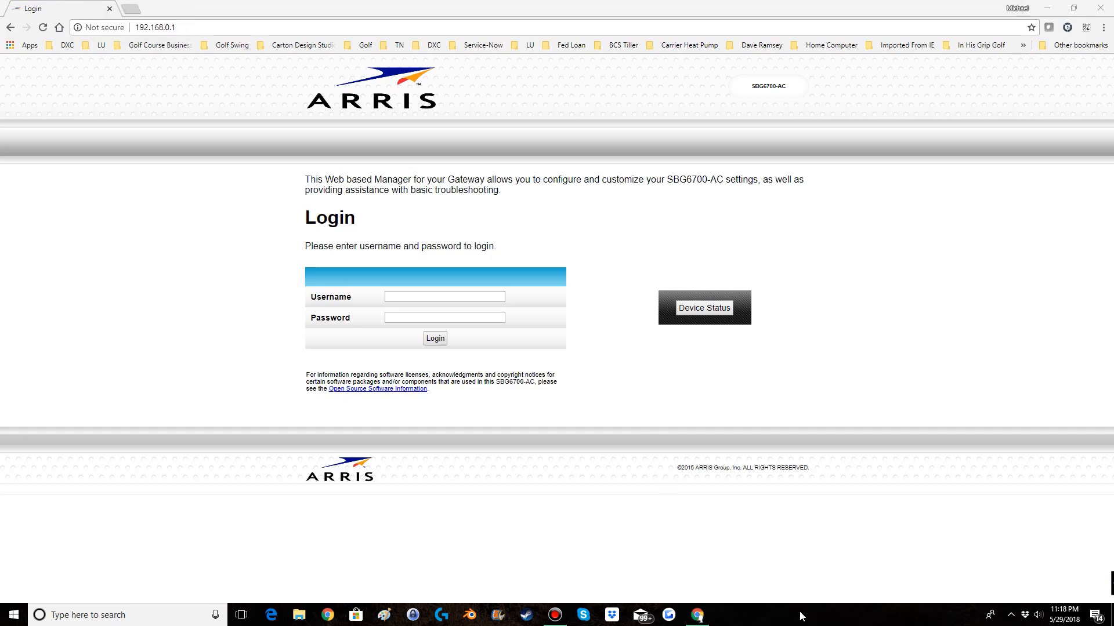
{"action": "left_click", "coordinate": [434, 339]}
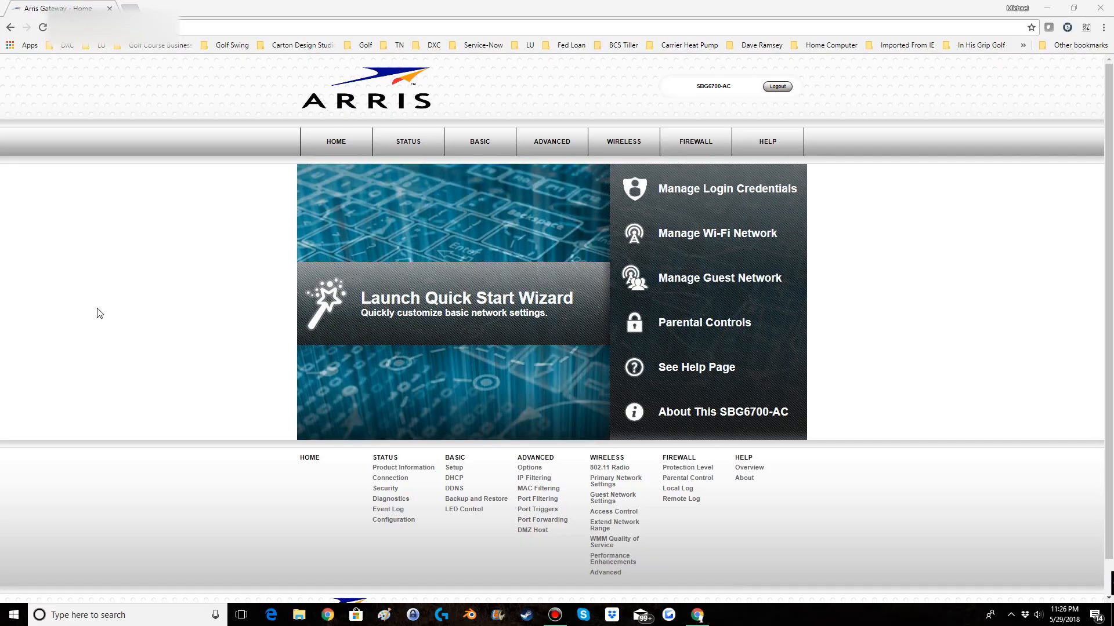
{"action": "mouse_move", "coordinate": [76, 190]}
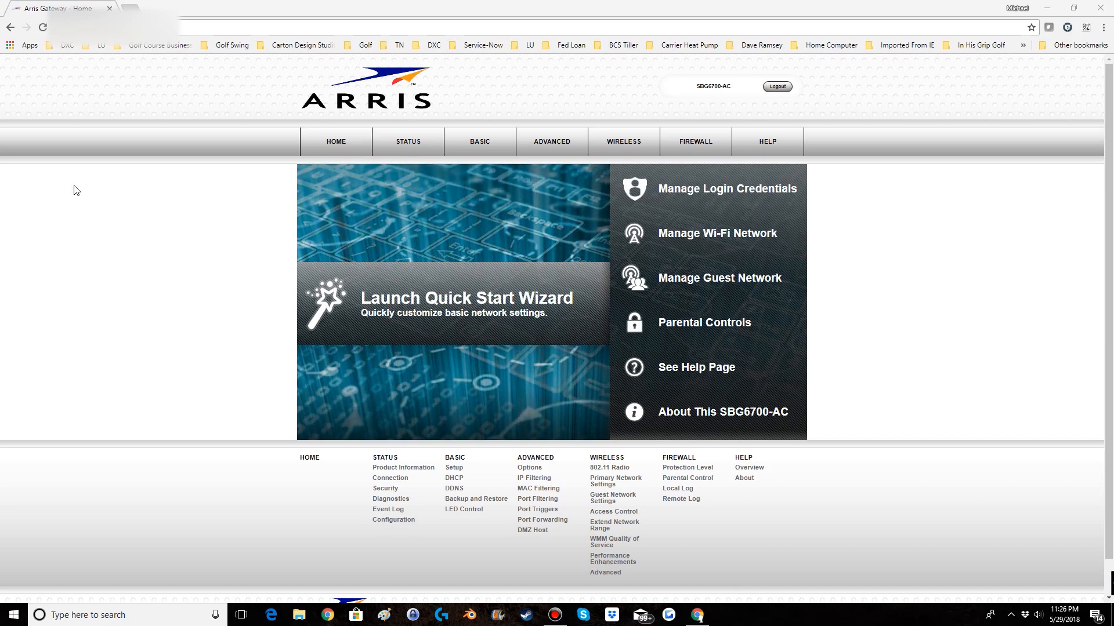
{"action": "mouse_move", "coordinate": [1035, 85]}
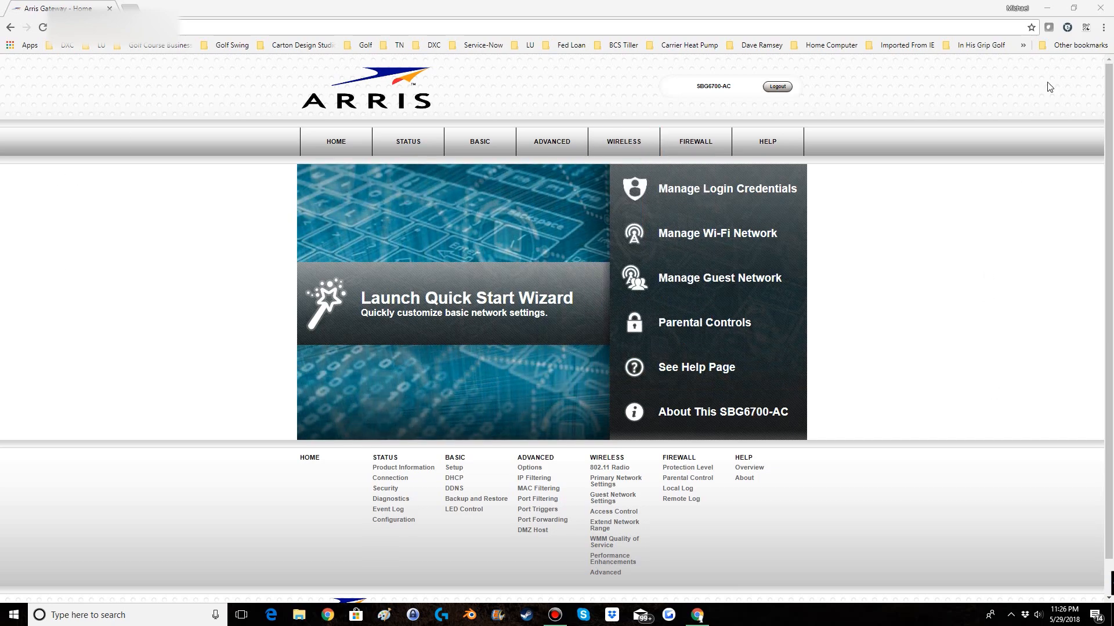
{"action": "mouse_move", "coordinate": [1036, 225]}
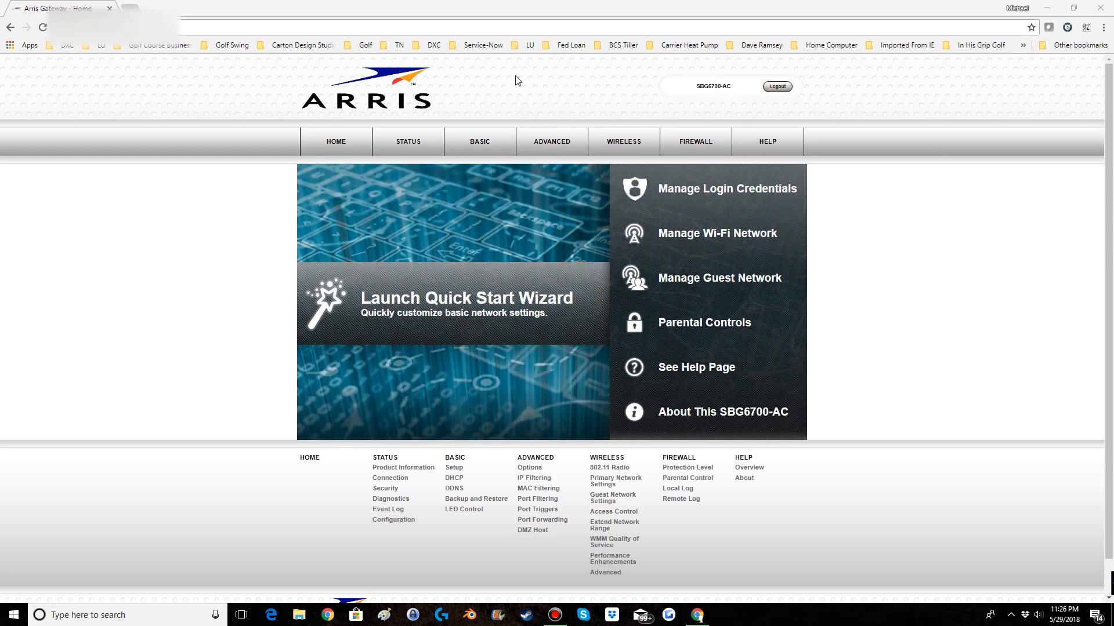
Log in and navigate the ADVANCED menu to the Port Forwarding page
{"action": "left_click", "coordinate": [552, 141]}
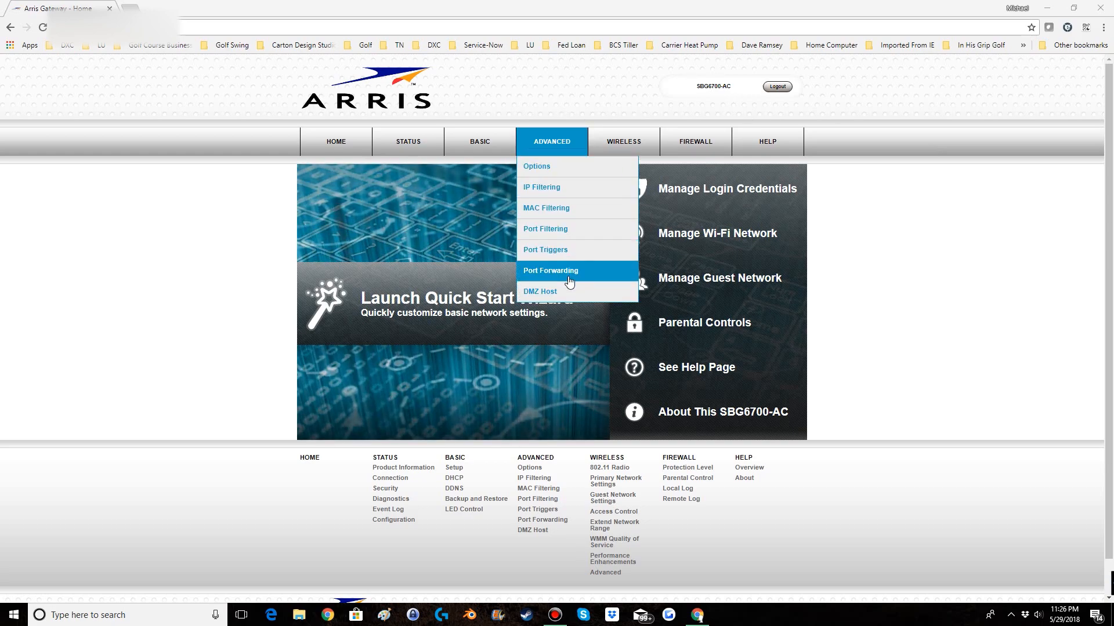
{"action": "left_click", "coordinate": [567, 270]}
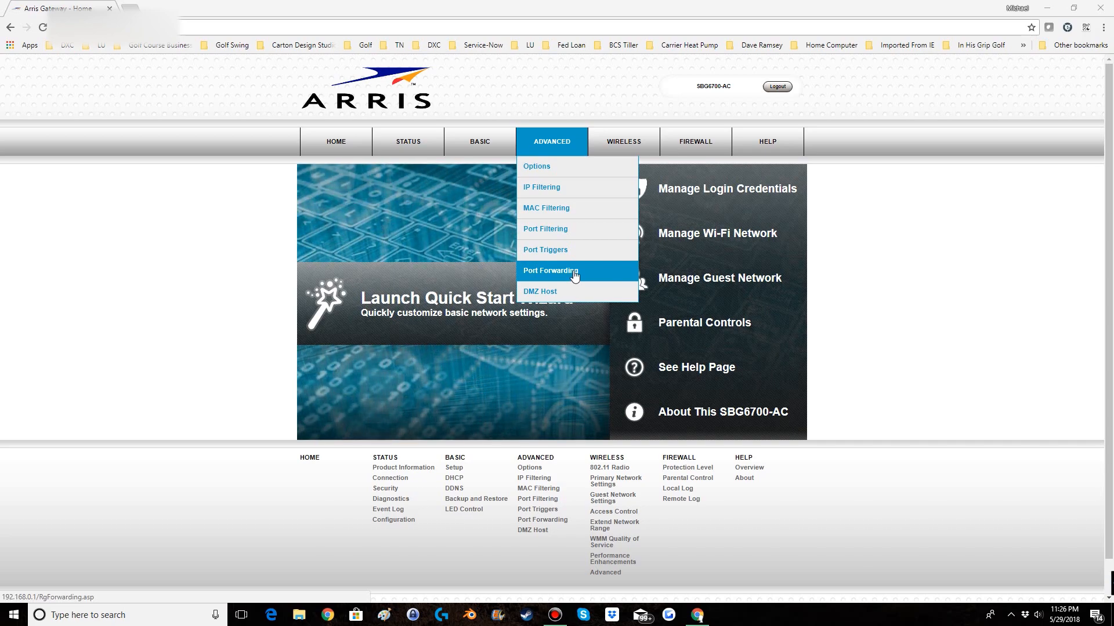
{"action": "mouse_move", "coordinate": [631, 172]}
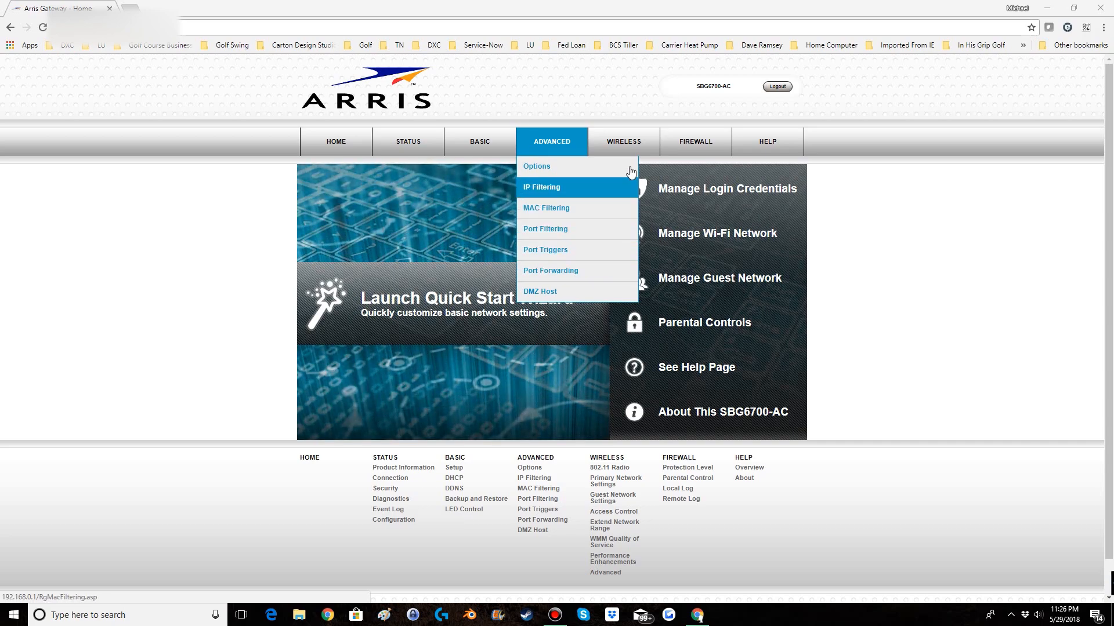
{"action": "mouse_move", "coordinate": [418, 143]}
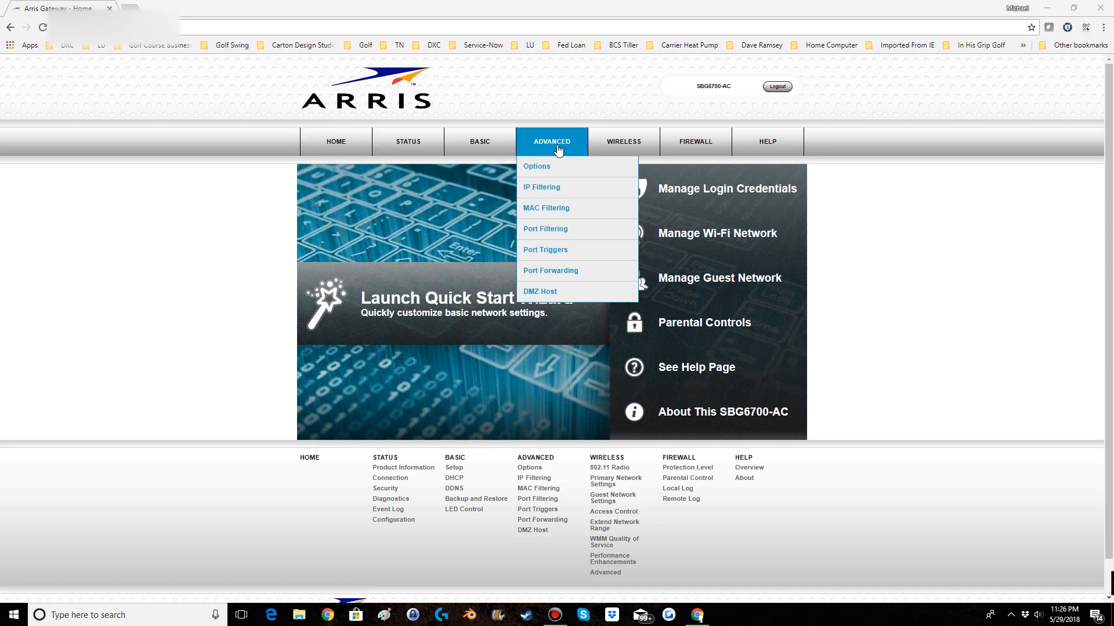
{"action": "left_click", "coordinate": [336, 142]}
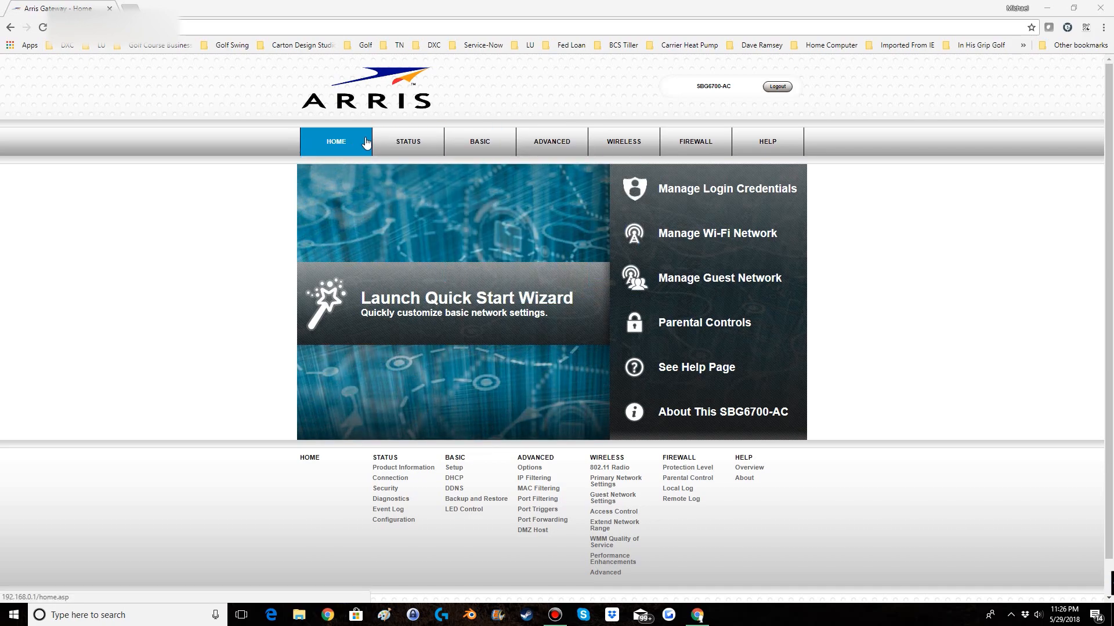
{"action": "left_click", "coordinate": [552, 142]}
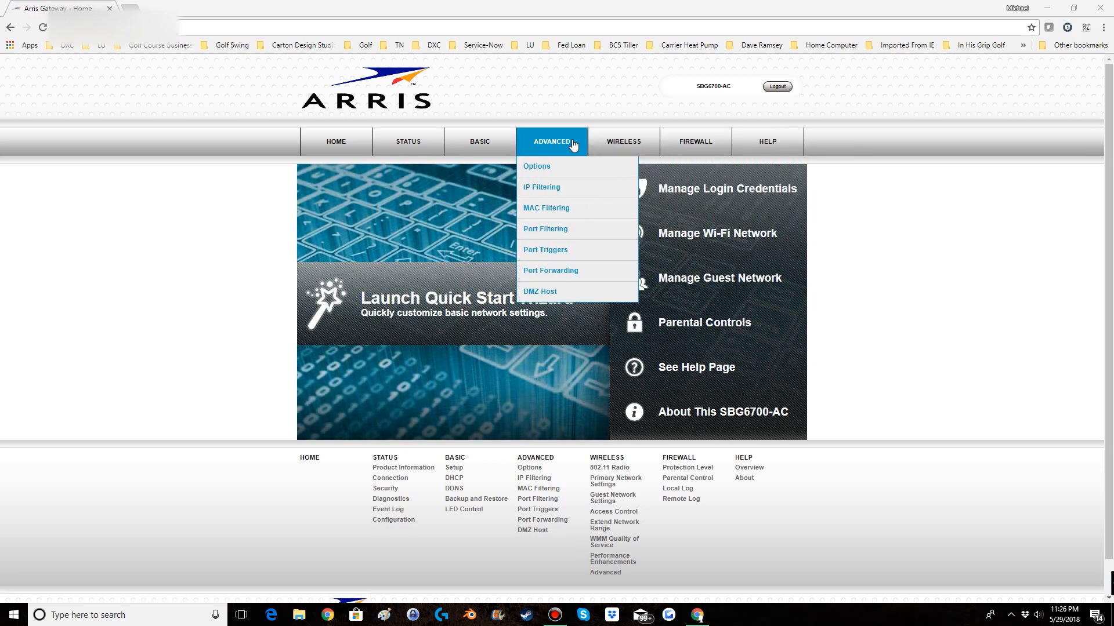
{"action": "left_click", "coordinate": [550, 271]}
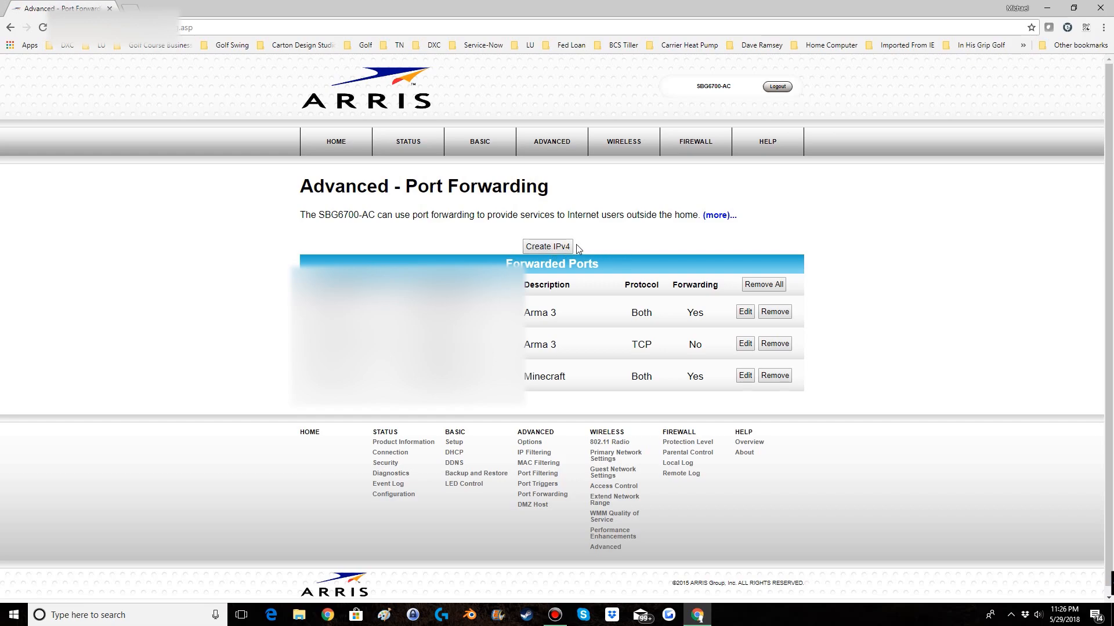
{"action": "mouse_move", "coordinate": [513, 250]}
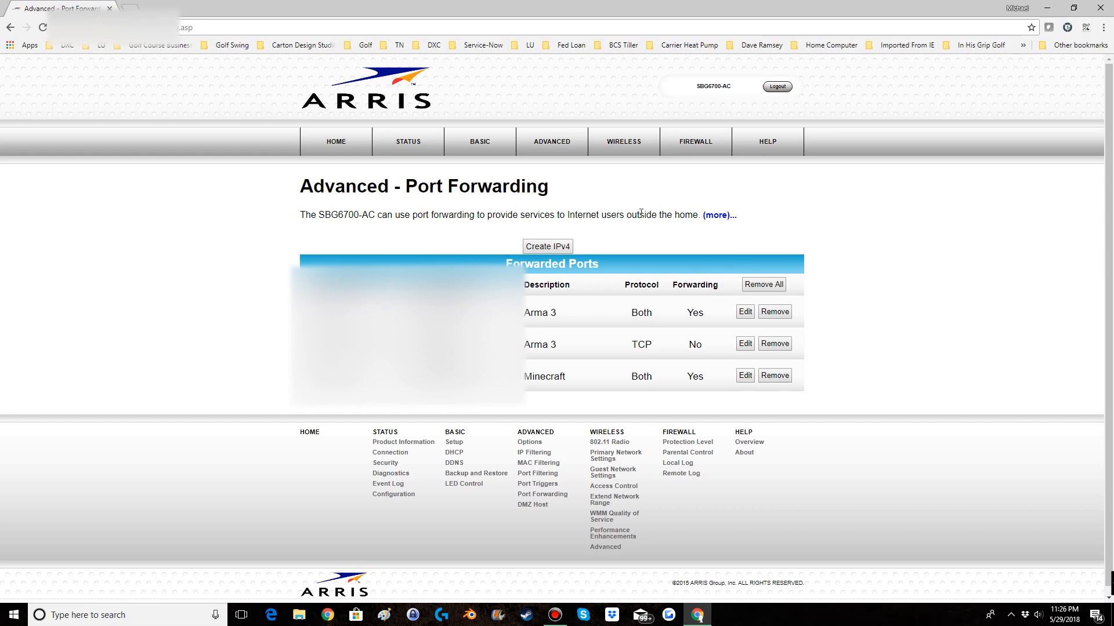
{"action": "left_click", "coordinate": [551, 141]}
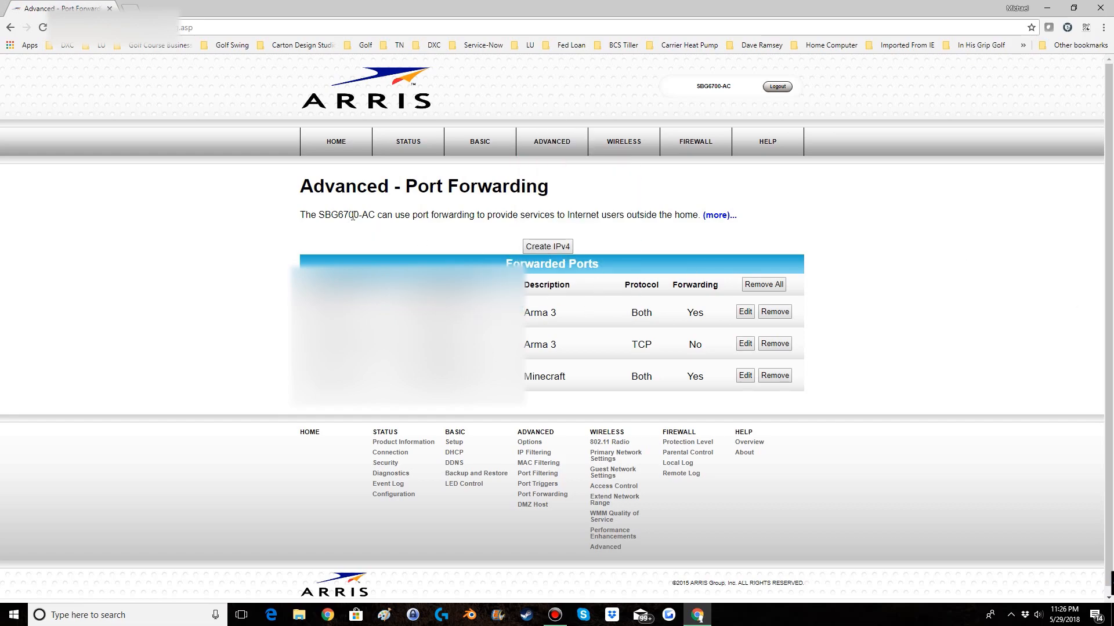
{"action": "left_click", "coordinate": [547, 247]}
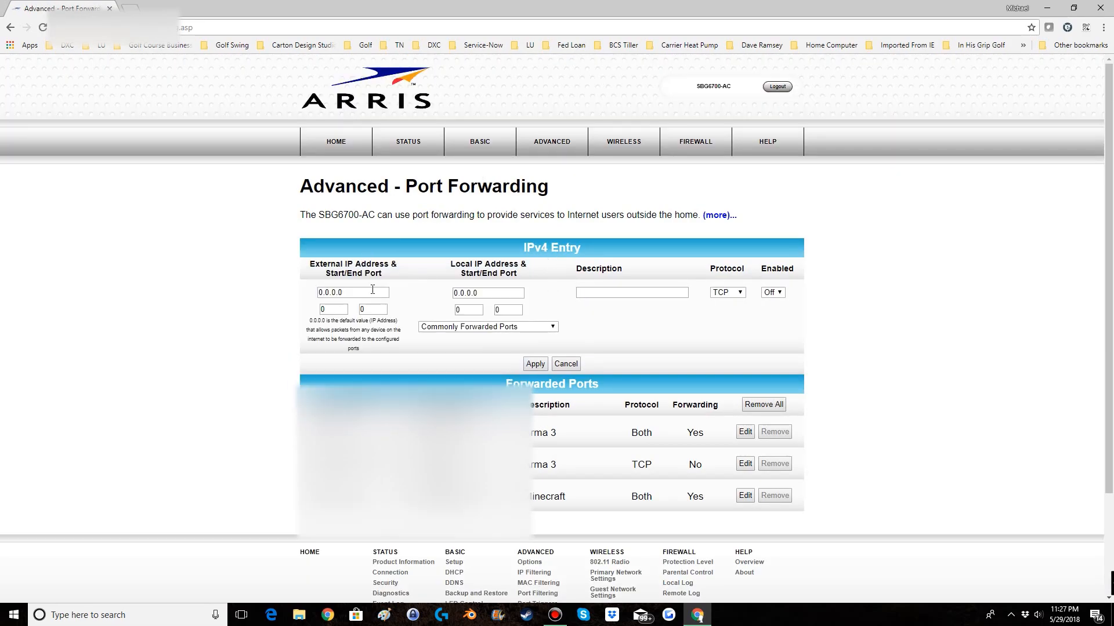
{"action": "mouse_move", "coordinate": [359, 276]}
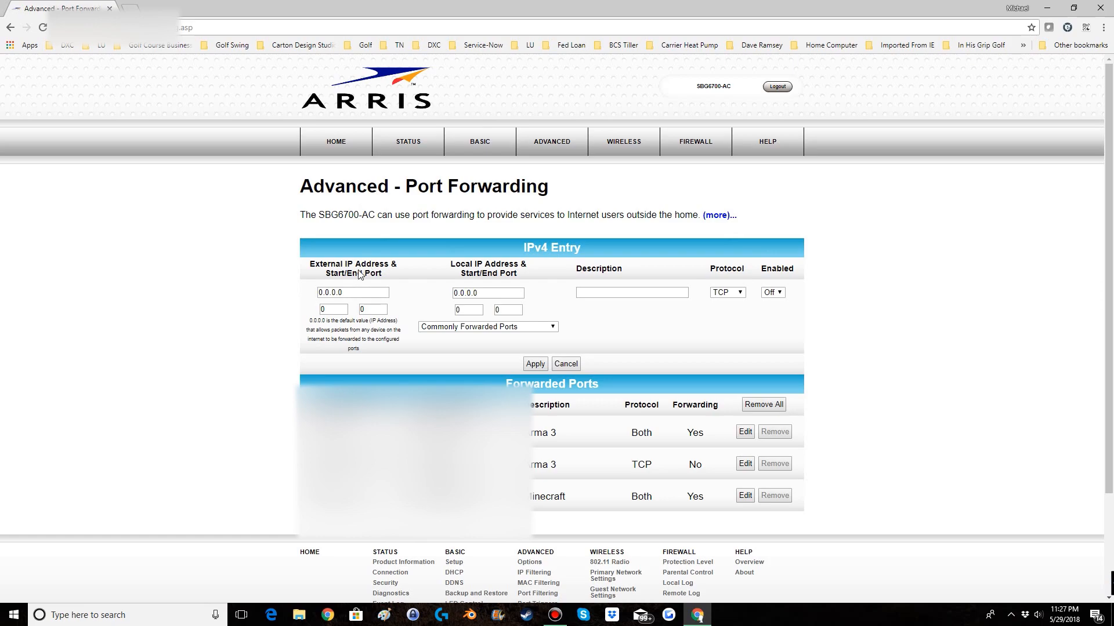
Enter 2302 to 2306 as the external and local port ranges
{"action": "left_click", "coordinate": [353, 292]}
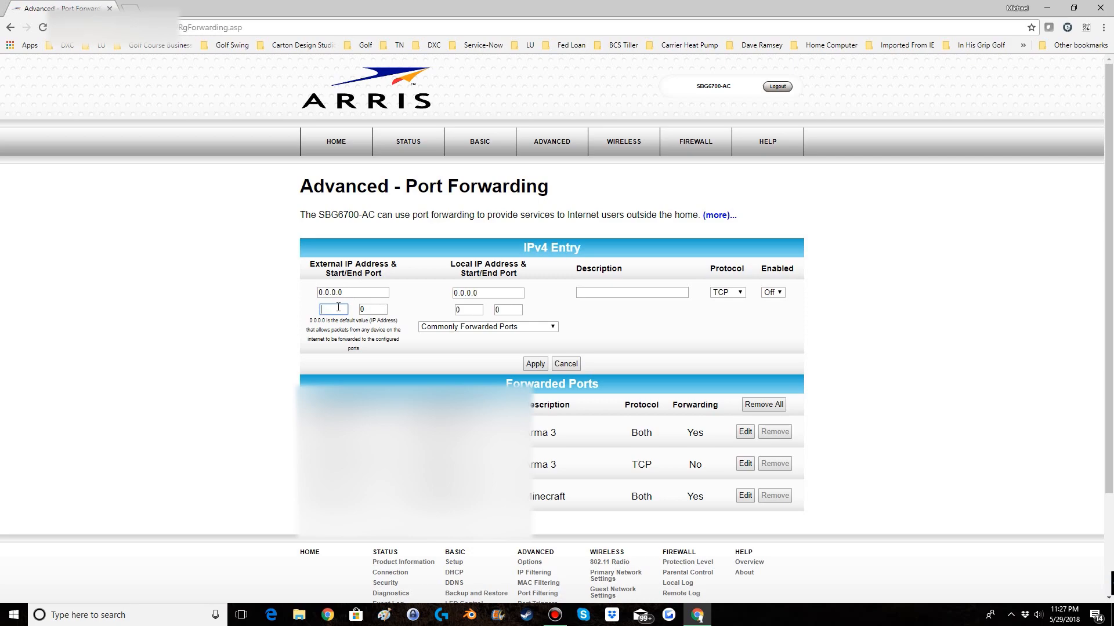
{"action": "type", "text": "23"}
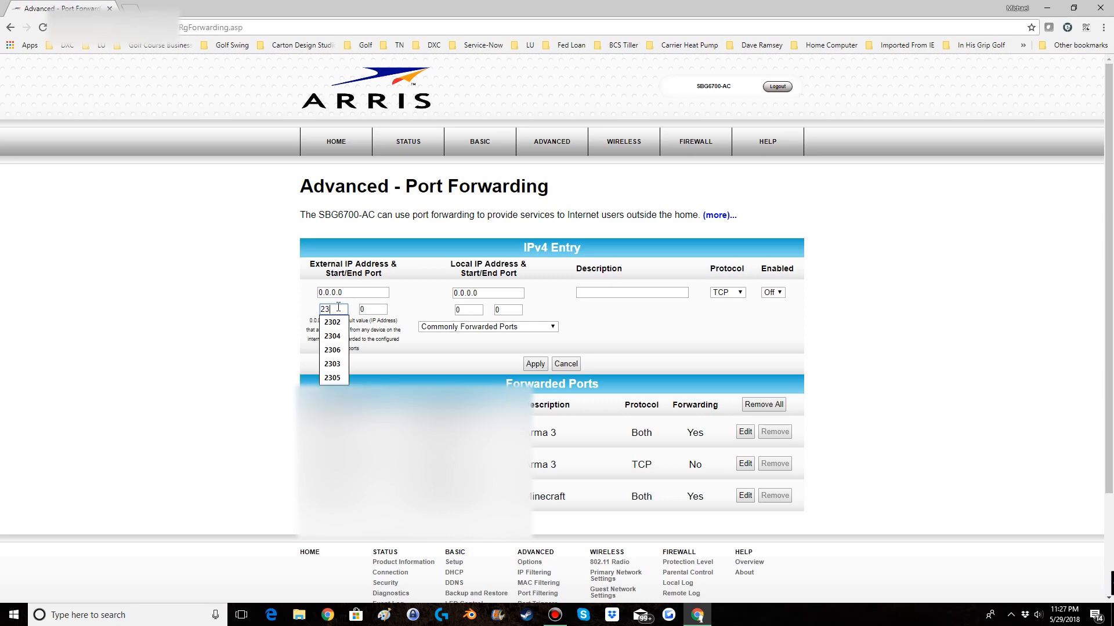
{"action": "type", "text": "0"}
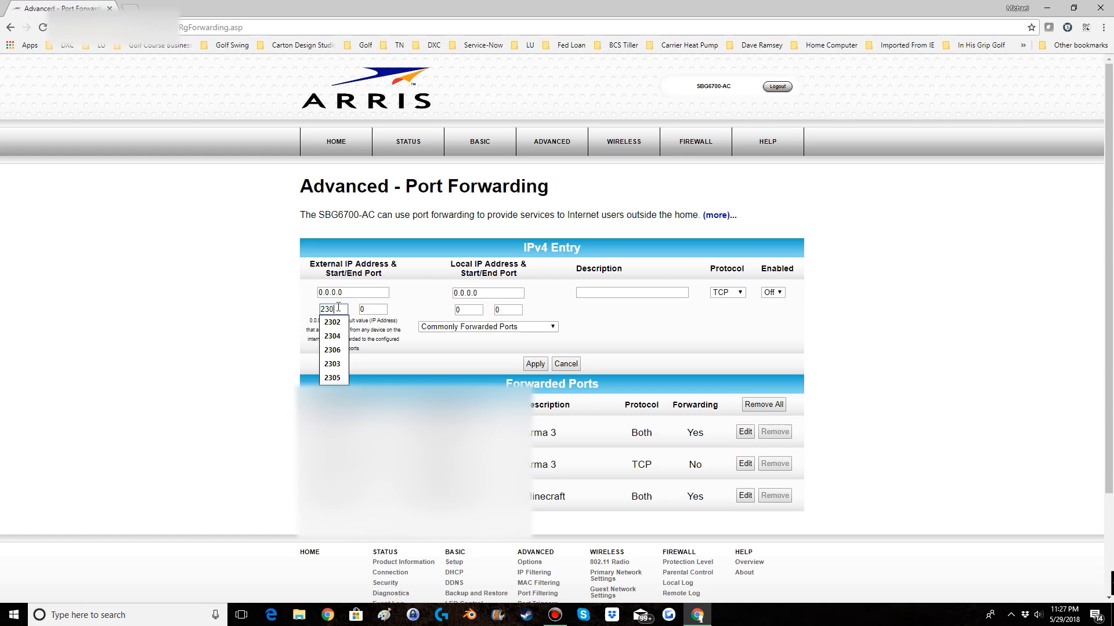
{"action": "left_click", "coordinate": [332, 321]}
{"action": "type", "text": "2306"}
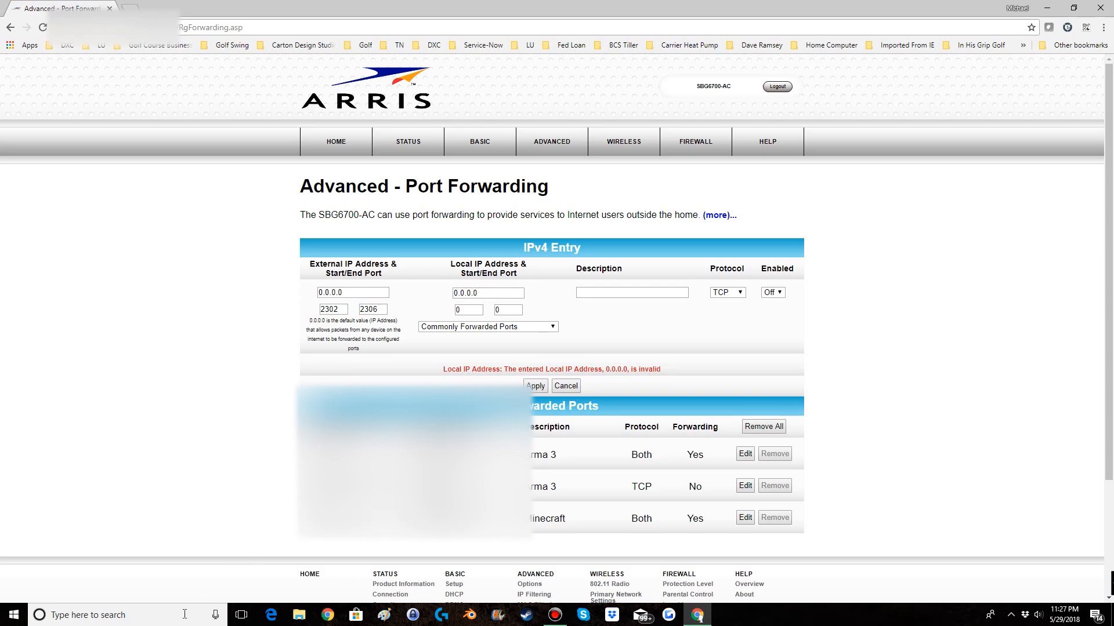
{"action": "mouse_move", "coordinate": [462, 385]}
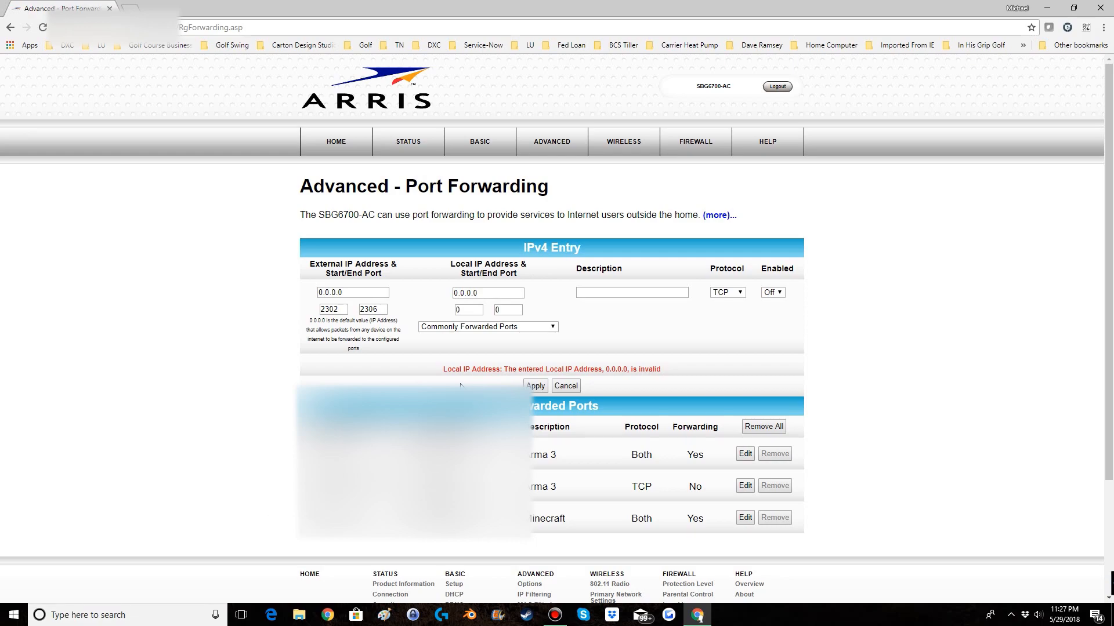
{"action": "left_click", "coordinate": [468, 310]}
{"action": "type", "text": "230"}
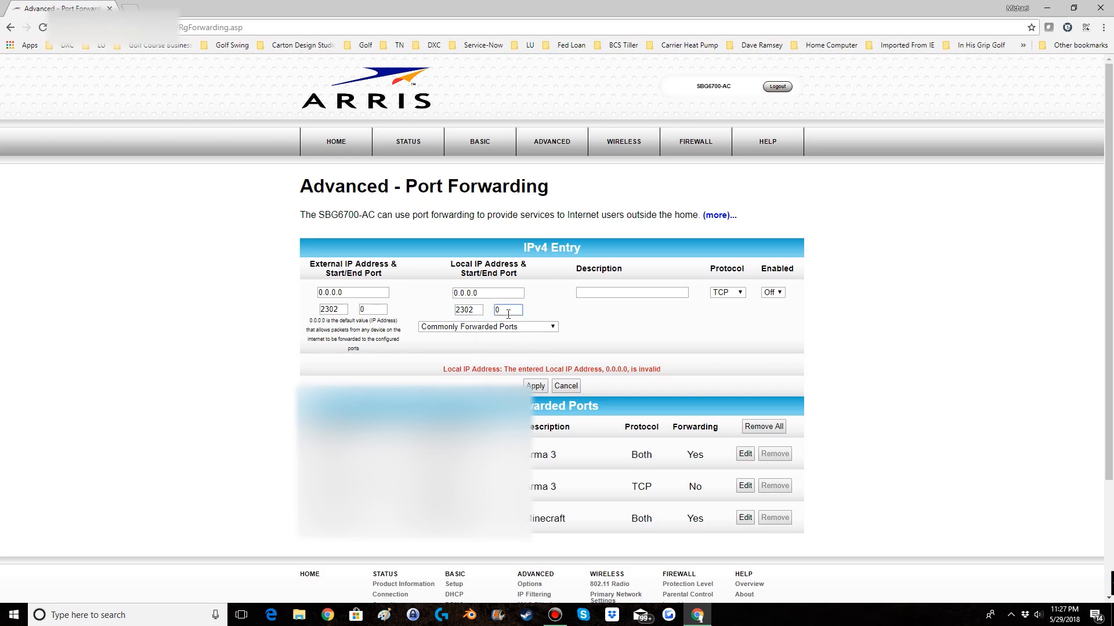
{"action": "type", "text": "2306"}
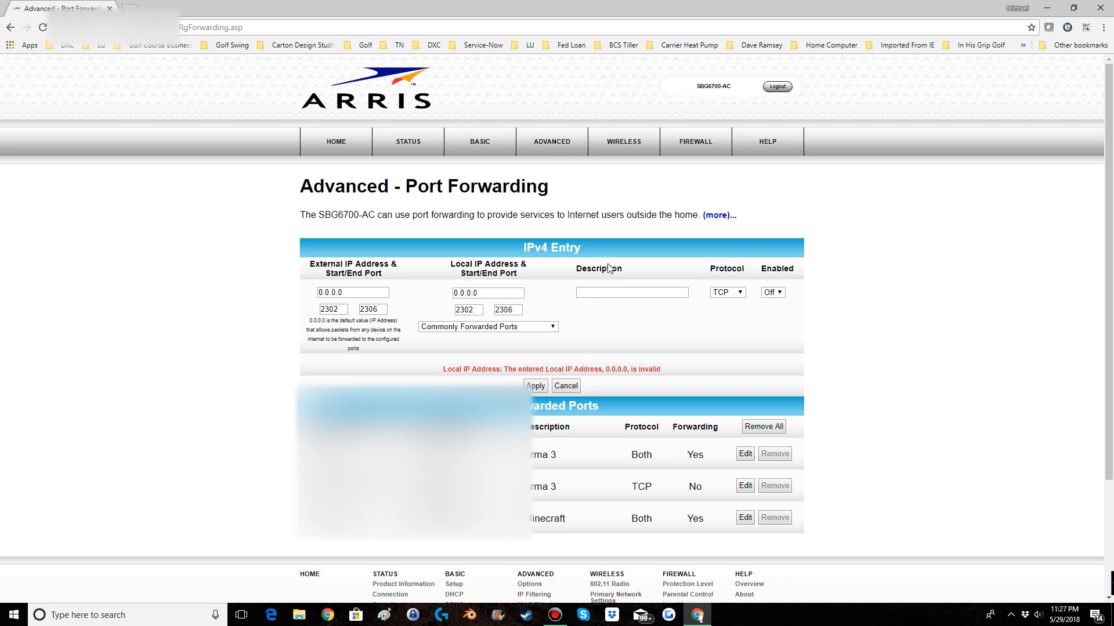
{"action": "mouse_move", "coordinate": [581, 272]}
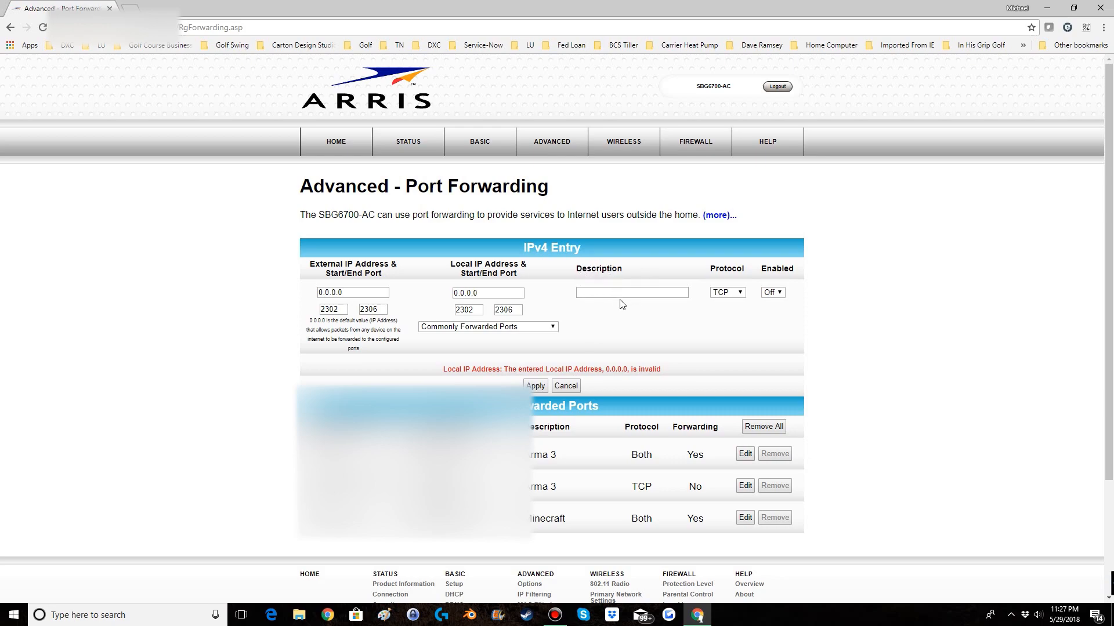
Enter 'Arma 3' as the rule description
{"action": "left_click", "coordinate": [632, 292]}
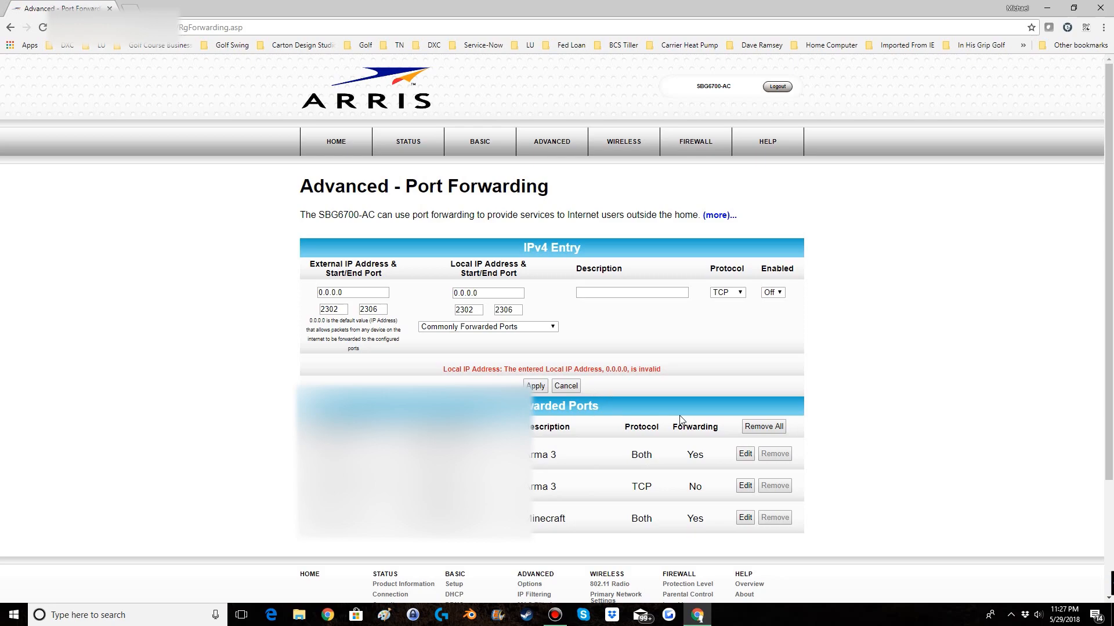
{"action": "left_click", "coordinate": [633, 292]}
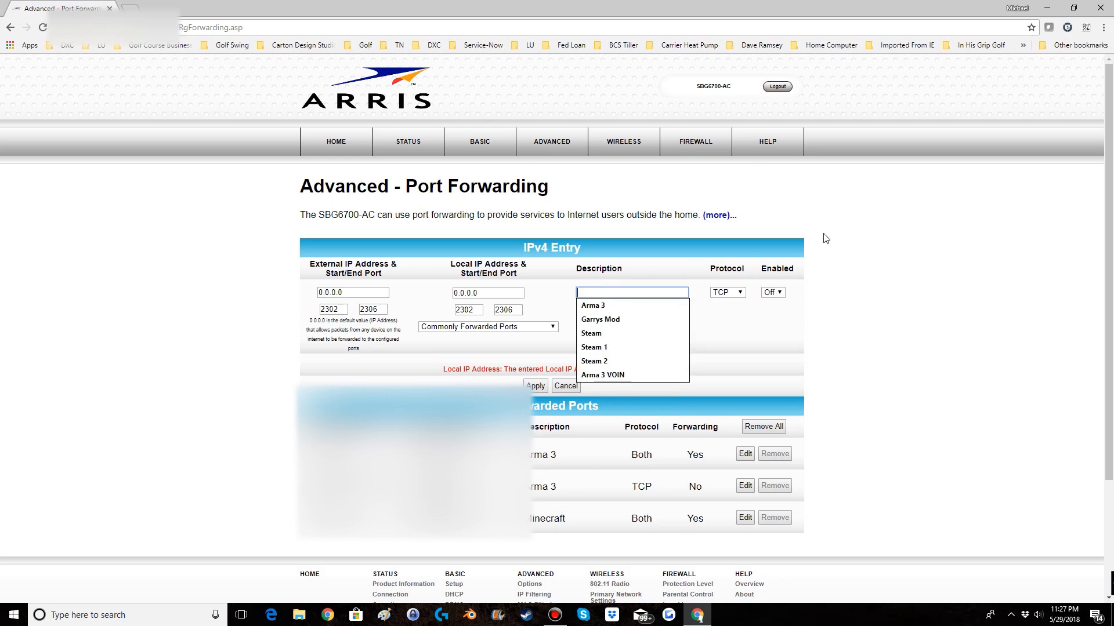
{"action": "type", "text": "Arma 3"}
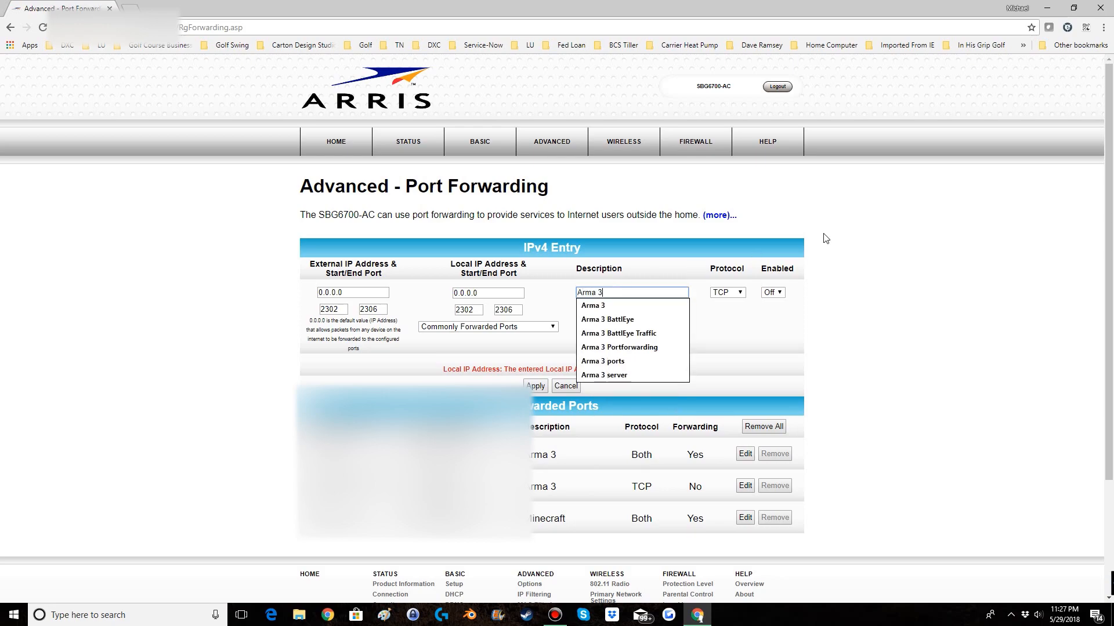
{"action": "mouse_move", "coordinate": [794, 334]}
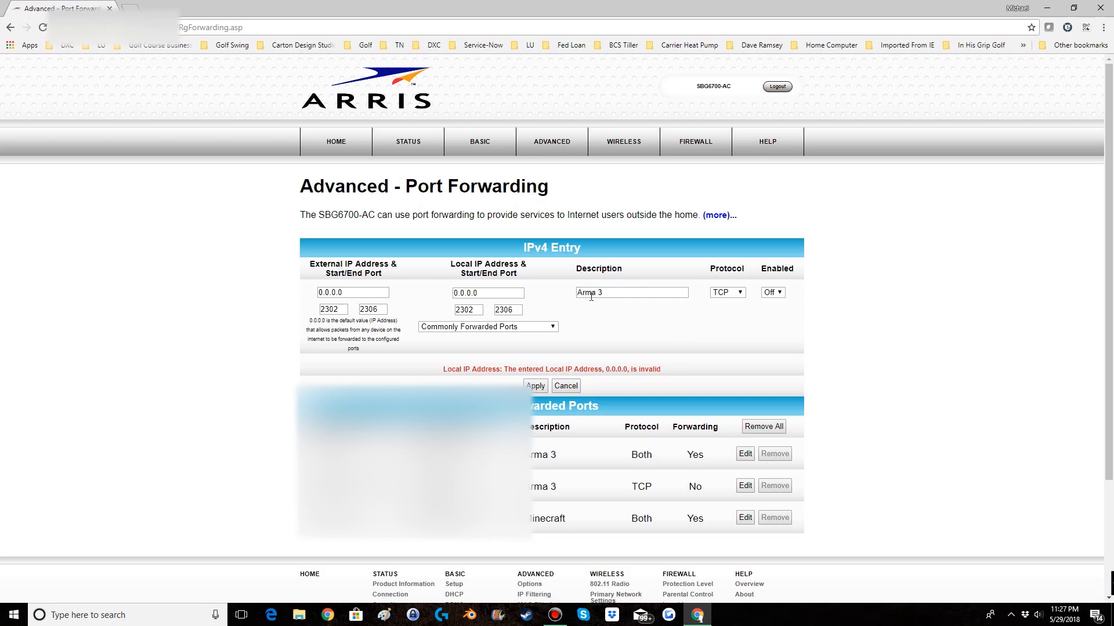
Set the protocol to BOTH, switch the rule on, and apply it
{"action": "left_click", "coordinate": [728, 292]}
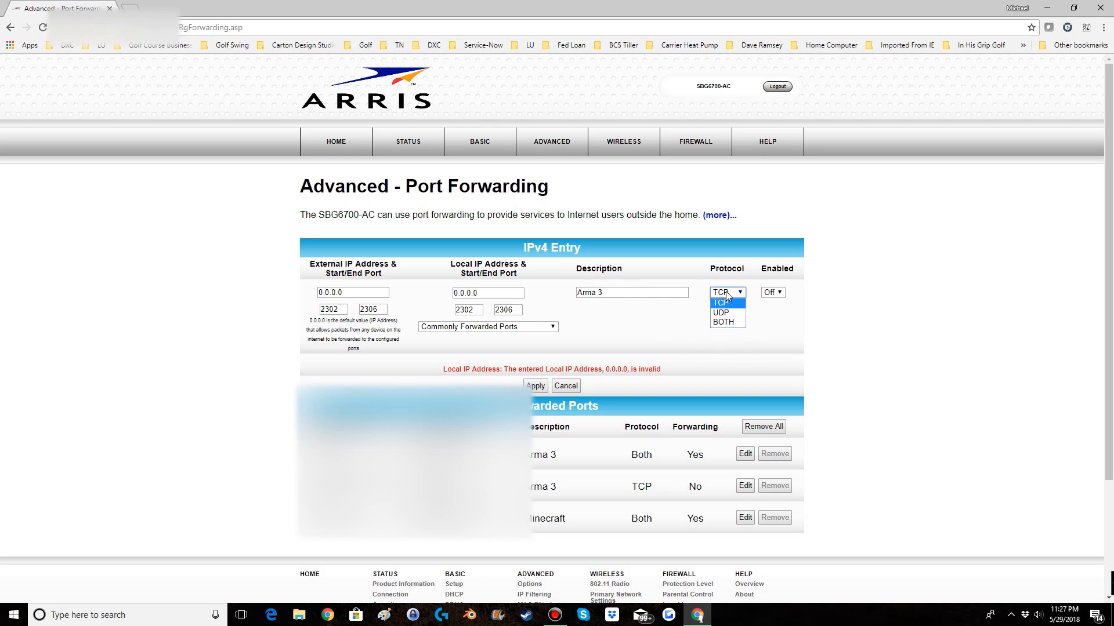
{"action": "left_click", "coordinate": [723, 322]}
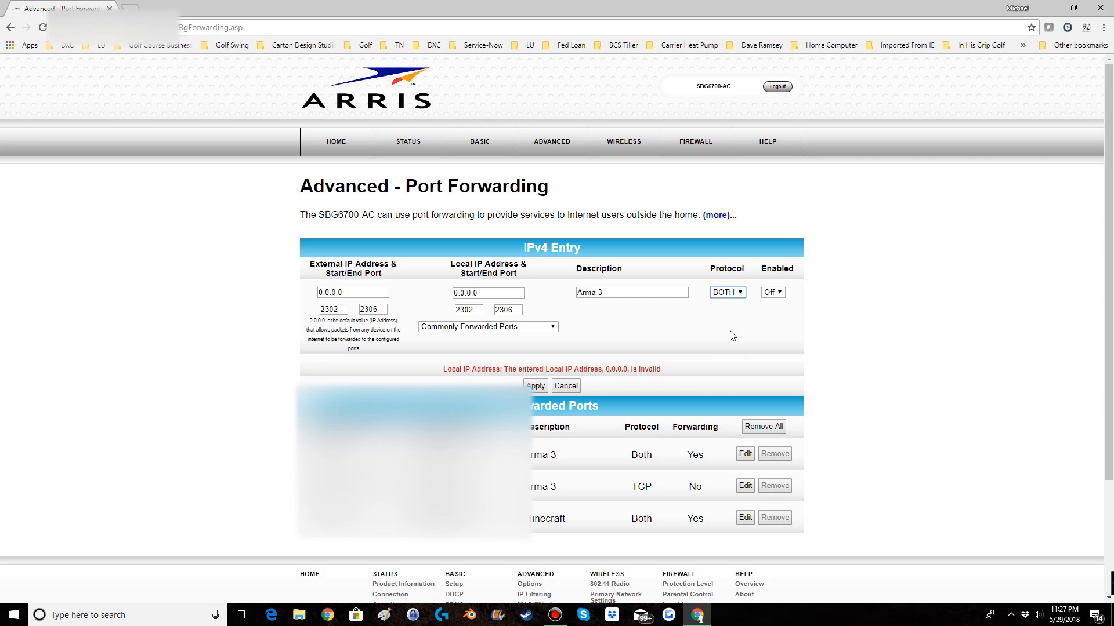
{"action": "mouse_move", "coordinate": [756, 362]}
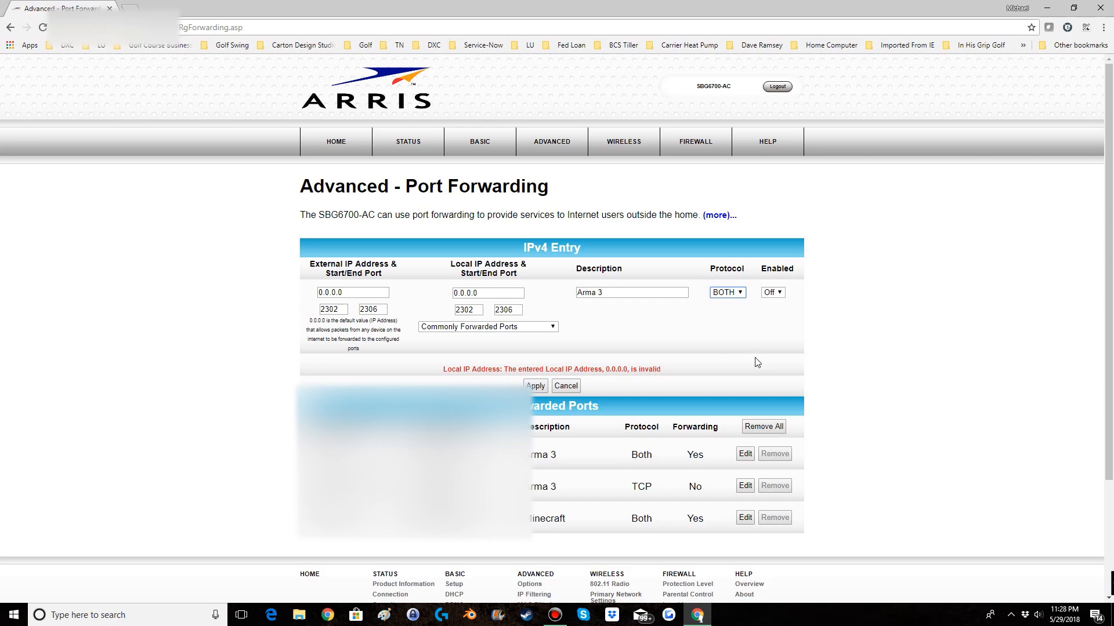
{"action": "left_click", "coordinate": [727, 292]}
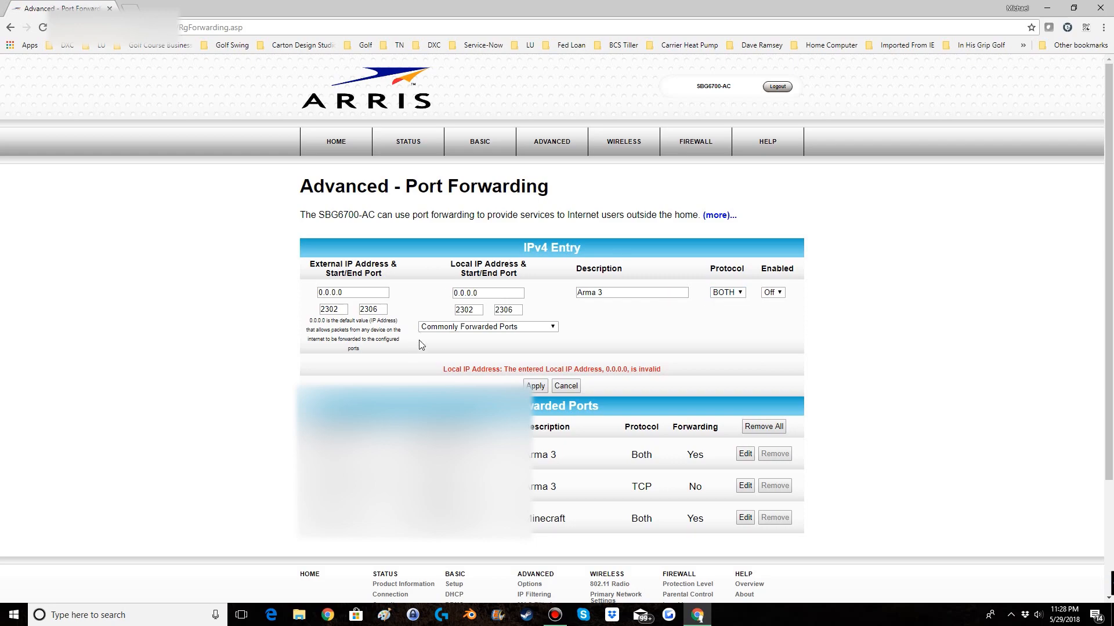
{"action": "mouse_move", "coordinate": [834, 287]}
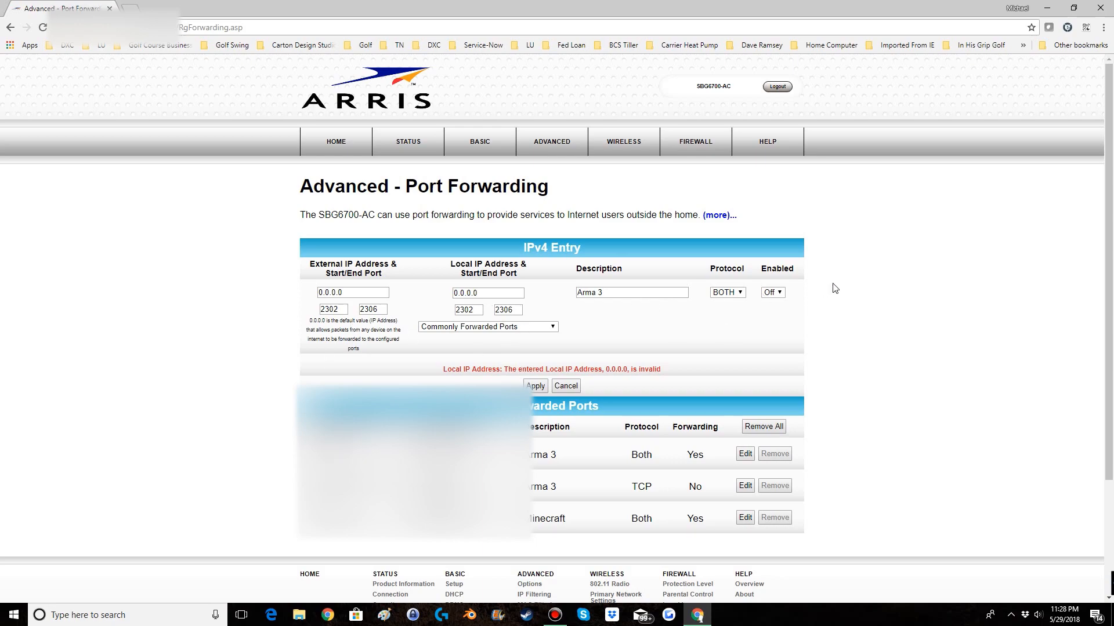
{"action": "left_click", "coordinate": [727, 292]}
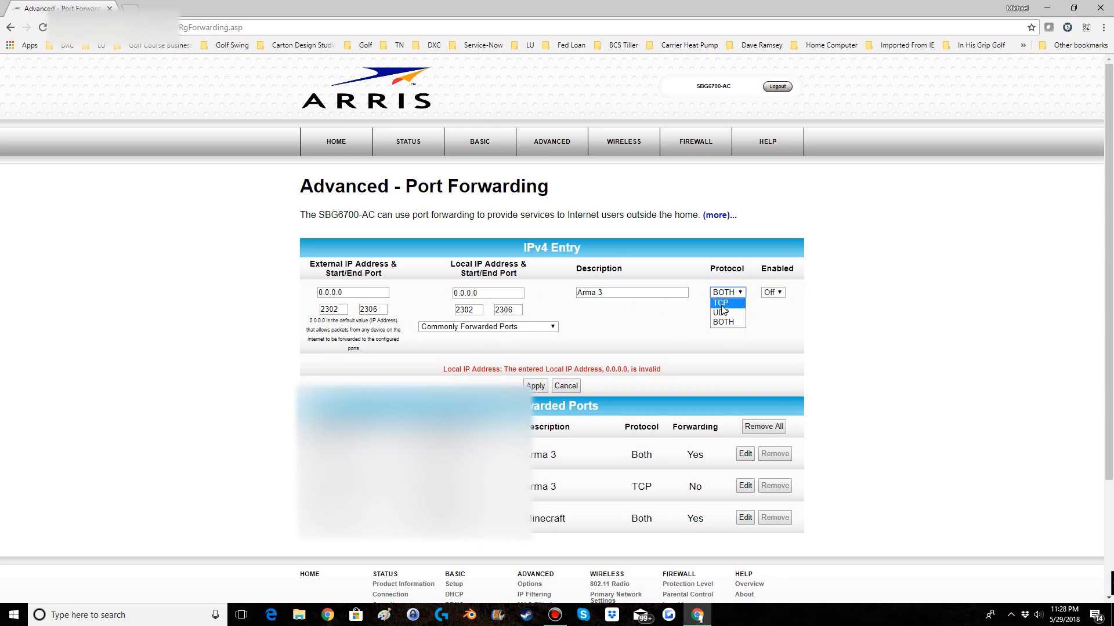
{"action": "mouse_move", "coordinate": [738, 314]}
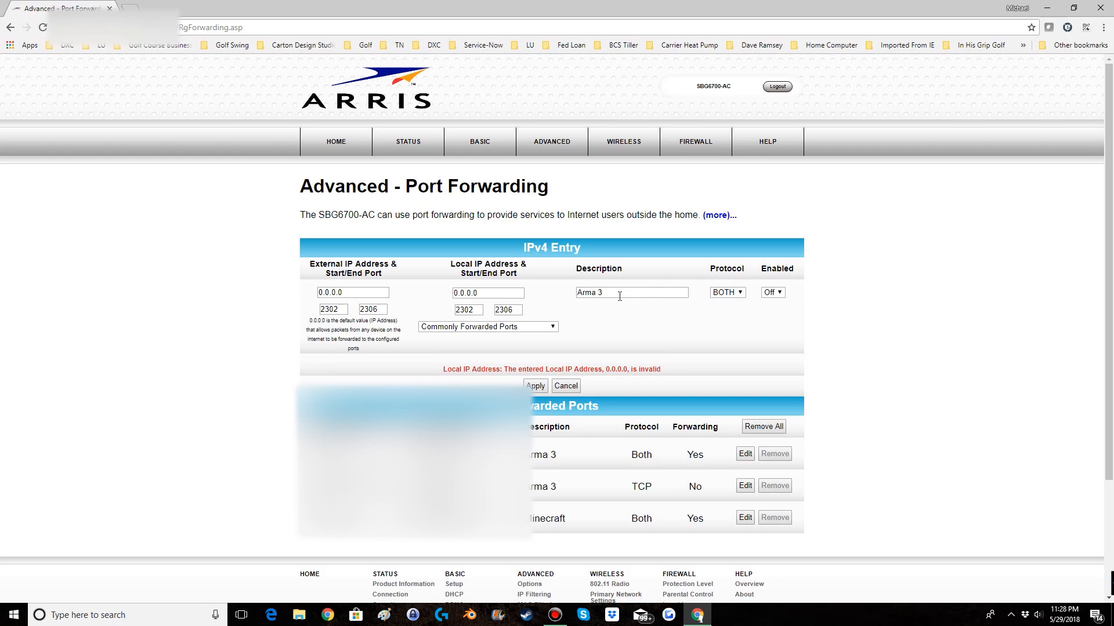
{"action": "mouse_move", "coordinate": [804, 309]}
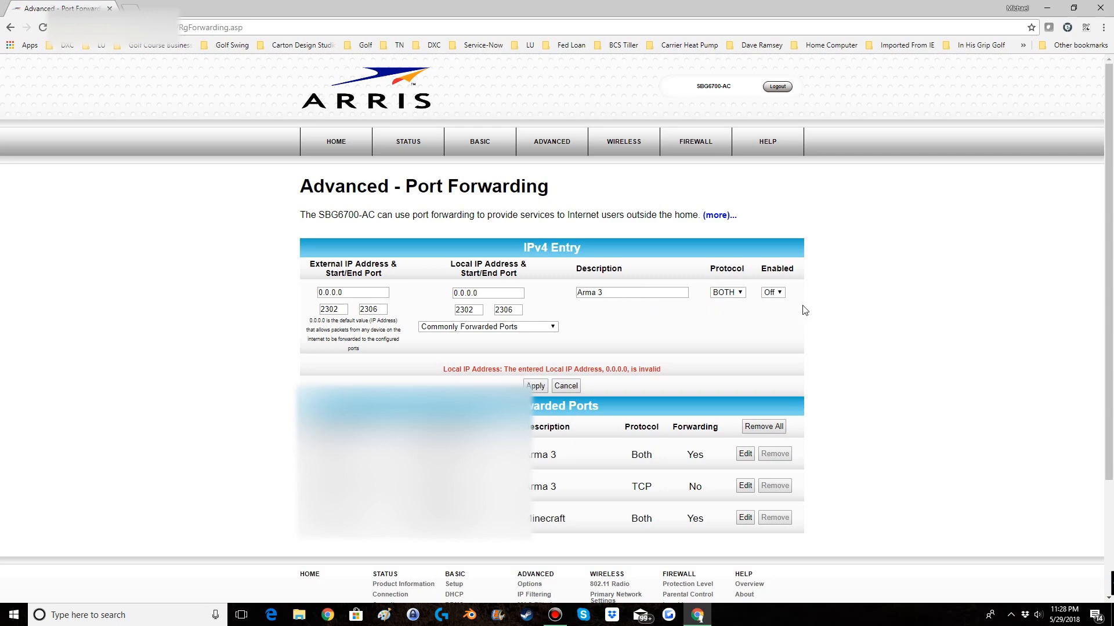
{"action": "left_click", "coordinate": [772, 292]}
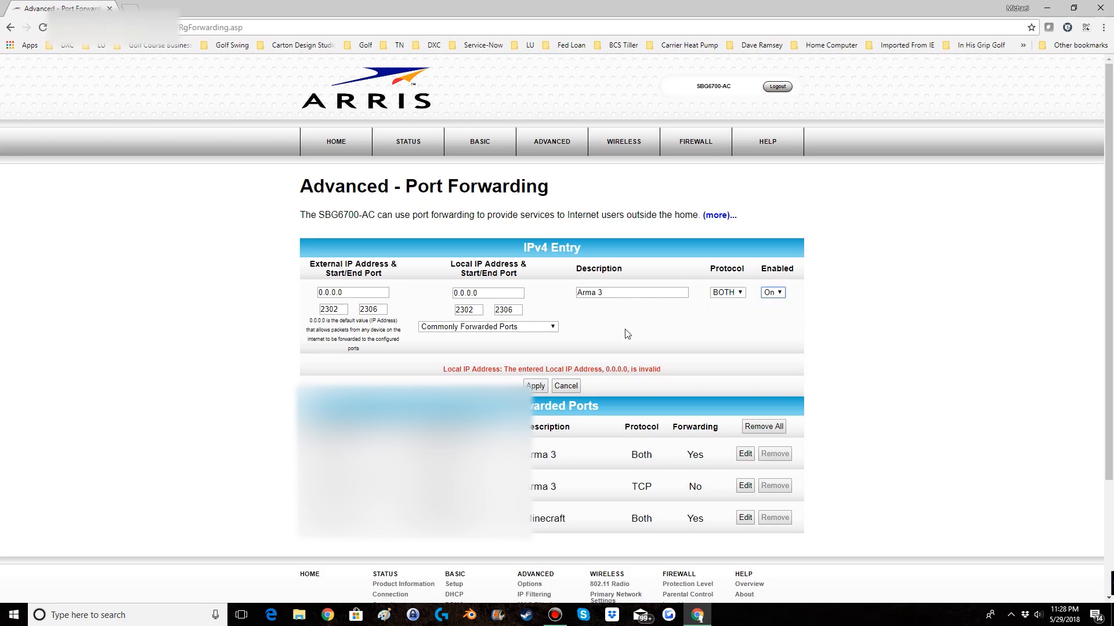
{"action": "left_click", "coordinate": [727, 292]}
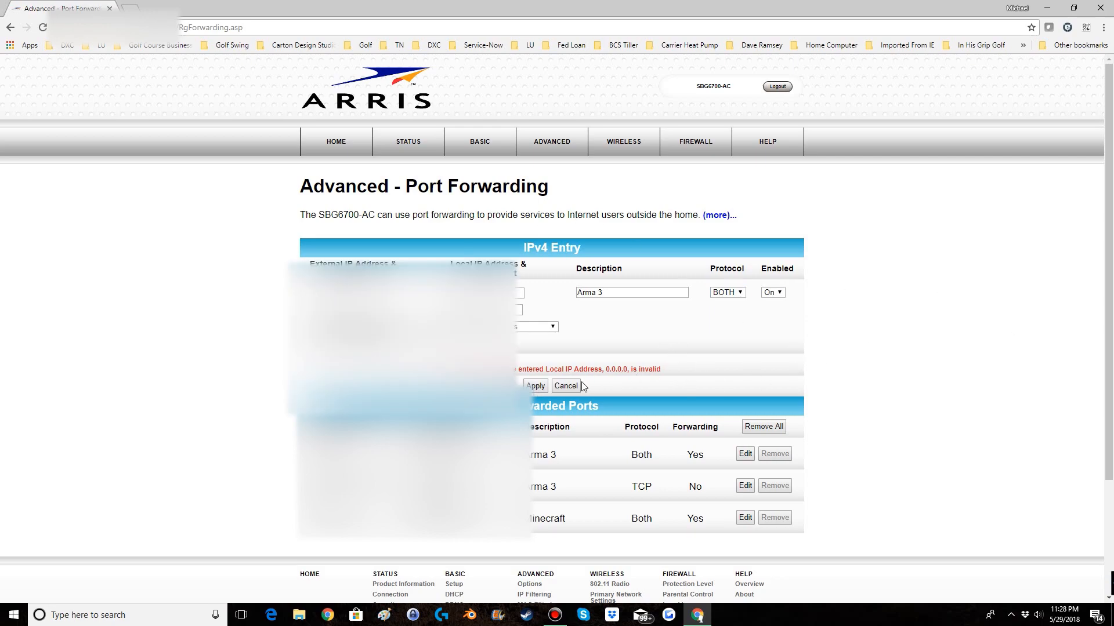
Cancel the rejected IPv4 entry to return to the forwarded ports list
{"action": "left_click", "coordinate": [565, 385]}
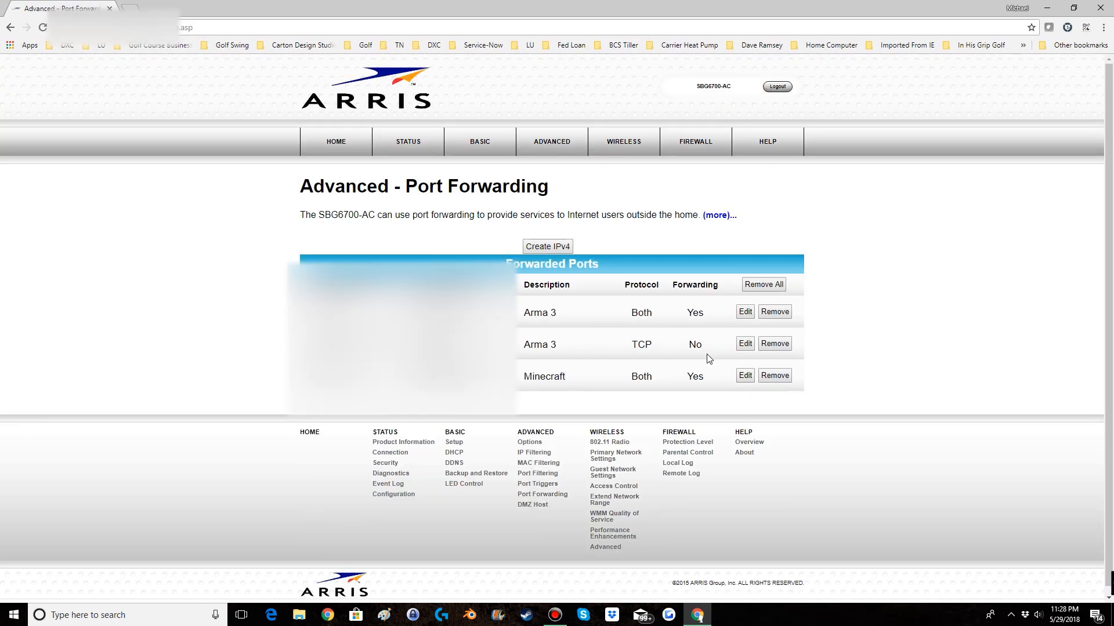
{"action": "mouse_move", "coordinate": [1109, 345]}
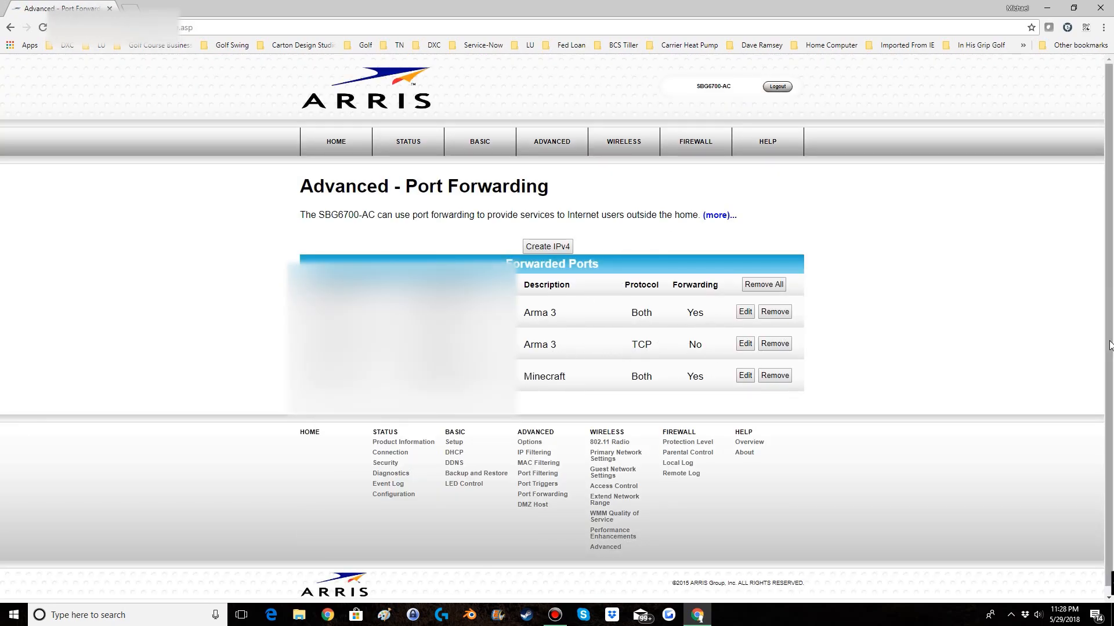
{"action": "mouse_move", "coordinate": [970, 361]}
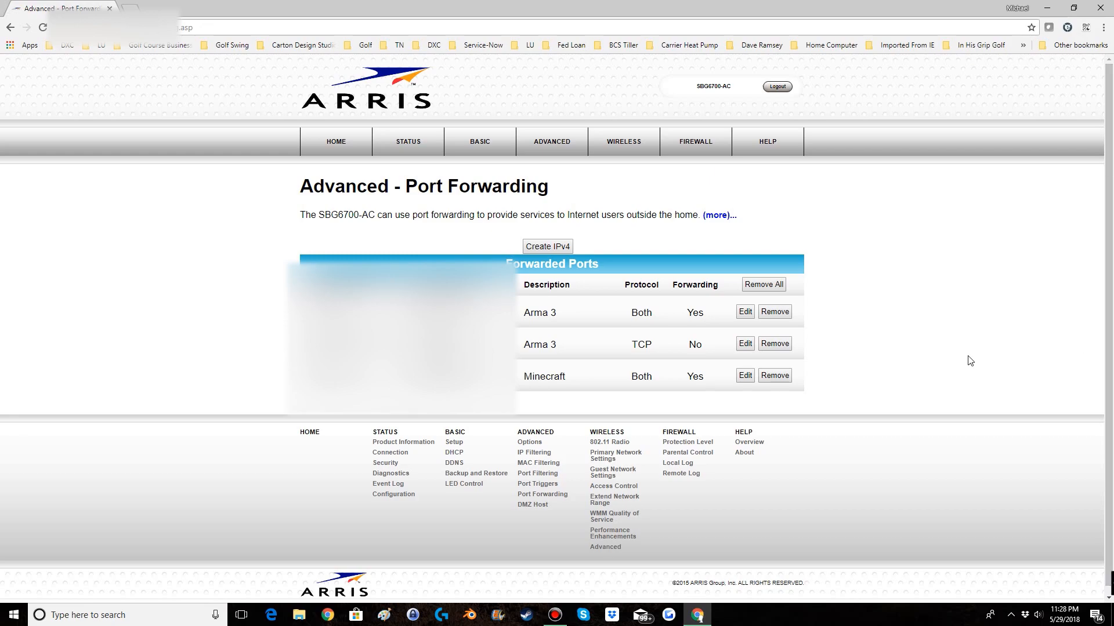
{"action": "mouse_move", "coordinate": [927, 385]}
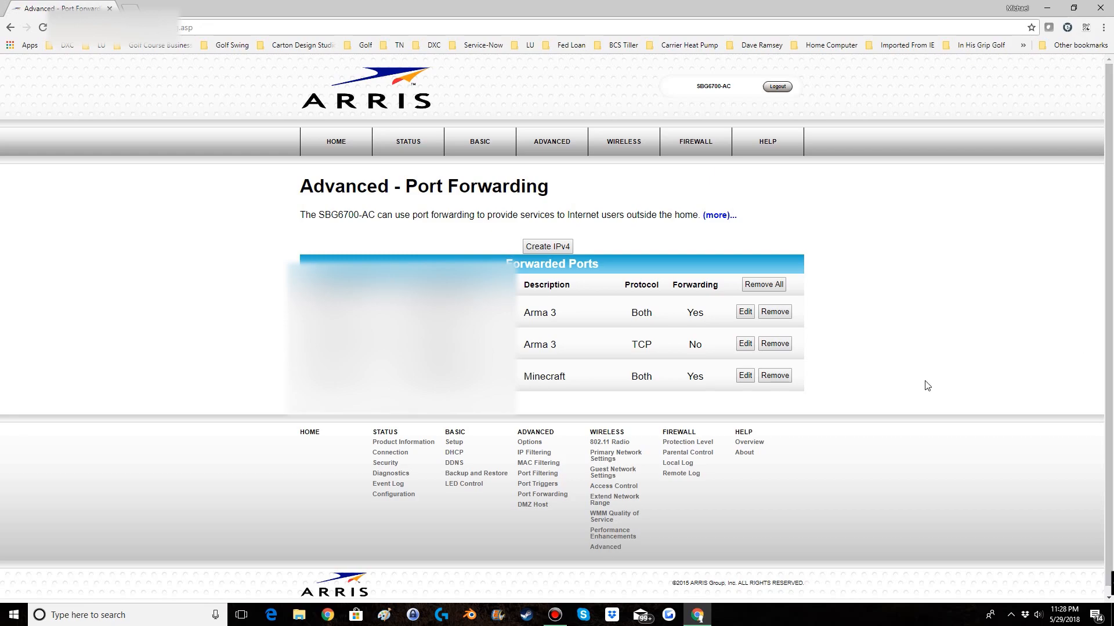
{"action": "mouse_move", "coordinate": [919, 379]}
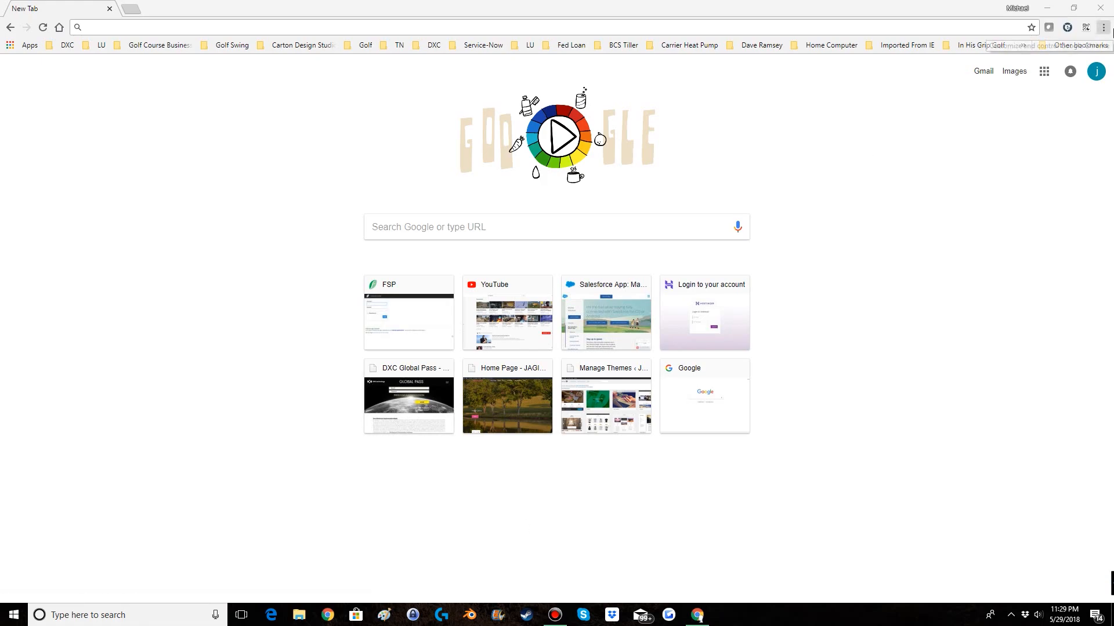
{"action": "mouse_move", "coordinate": [177, 403]}
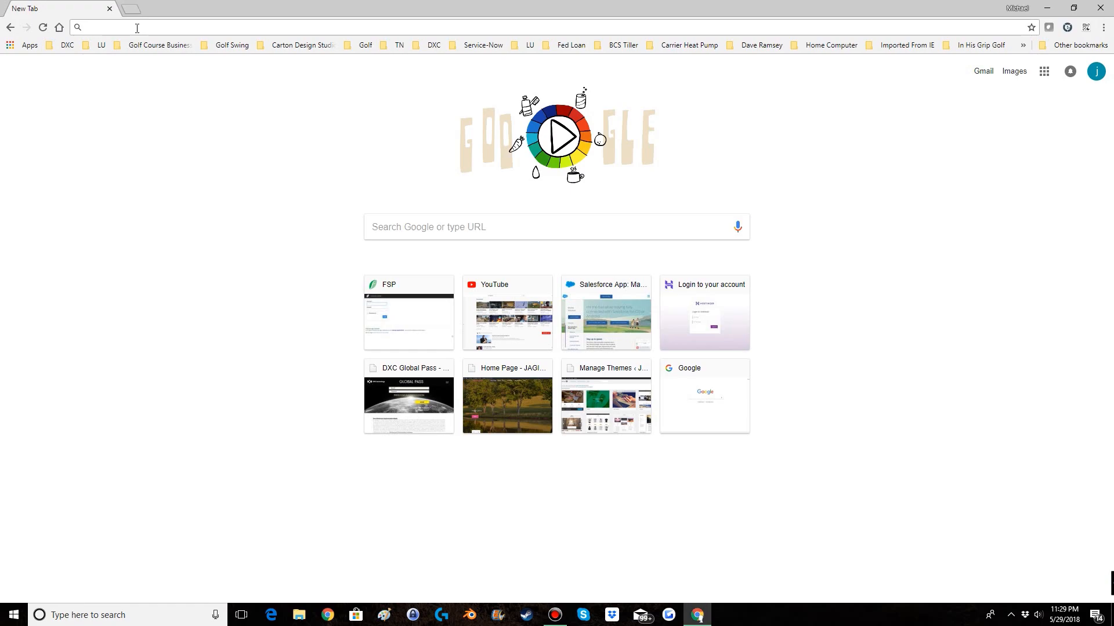
Search Google for 'ip' in a new Chrome tab
{"action": "type", "text": "ip"}
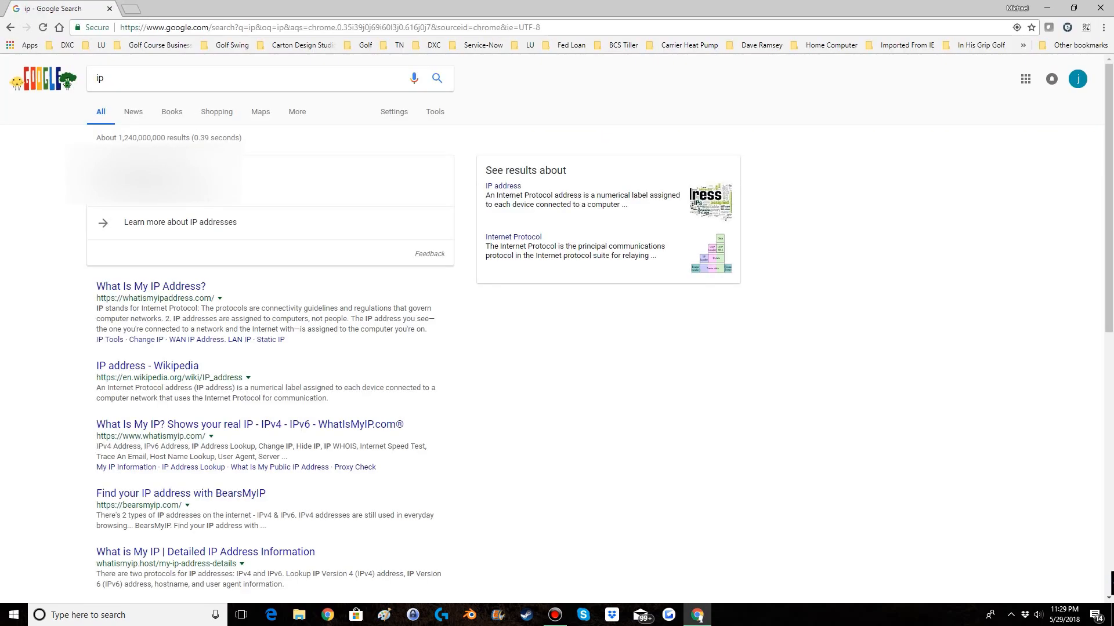
{"action": "mouse_move", "coordinate": [8, 170]}
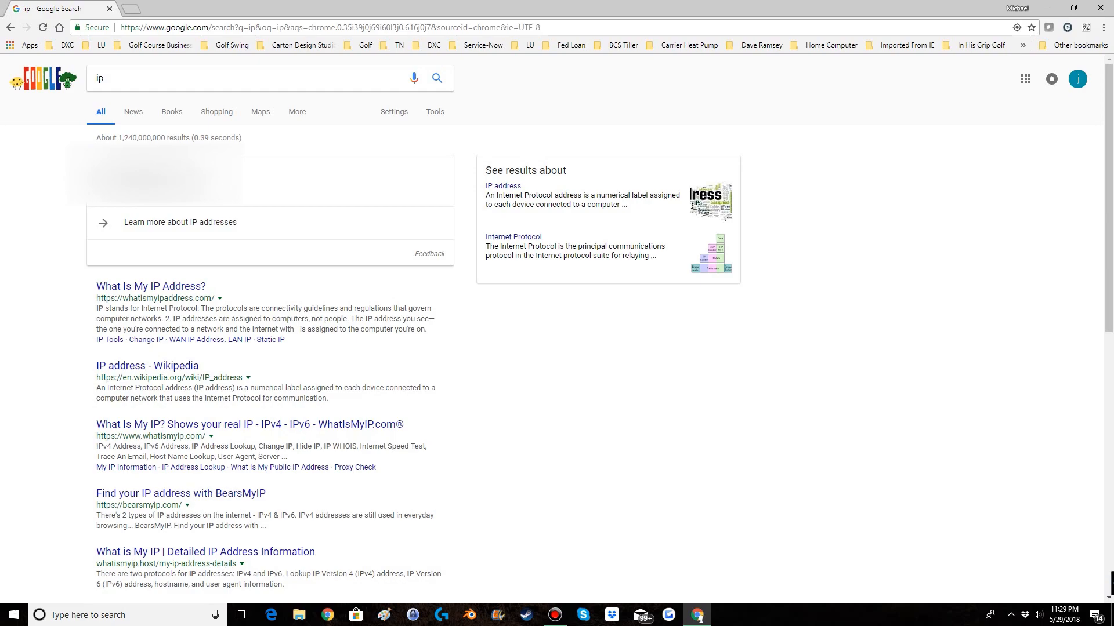
{"action": "mouse_move", "coordinate": [703, 572]}
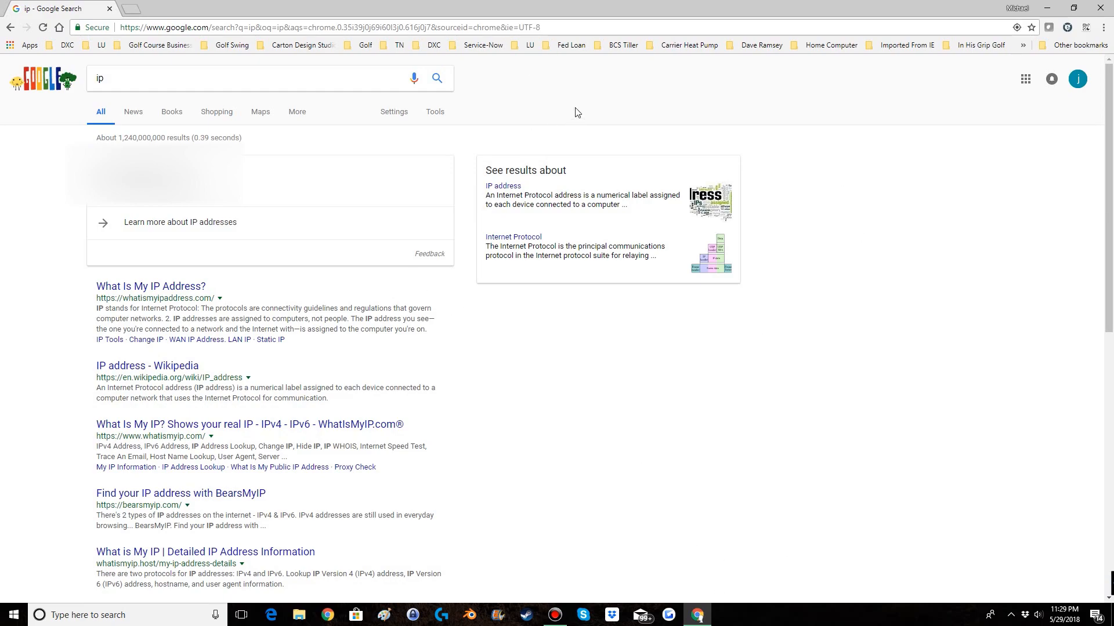
{"action": "mouse_move", "coordinate": [527, 154]}
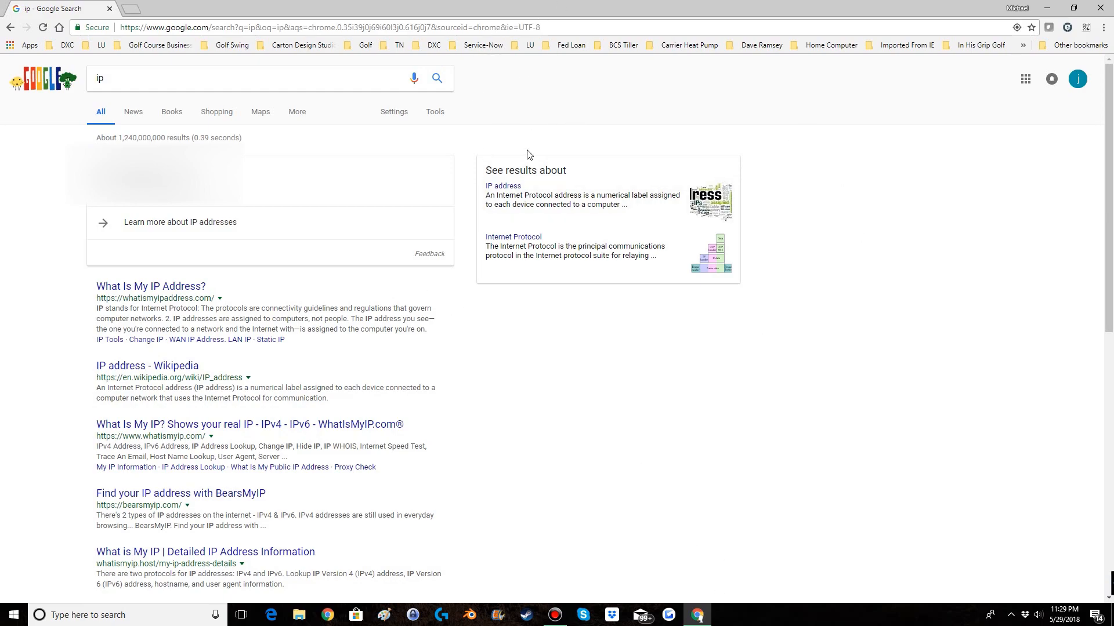
{"action": "mouse_move", "coordinate": [297, 178]}
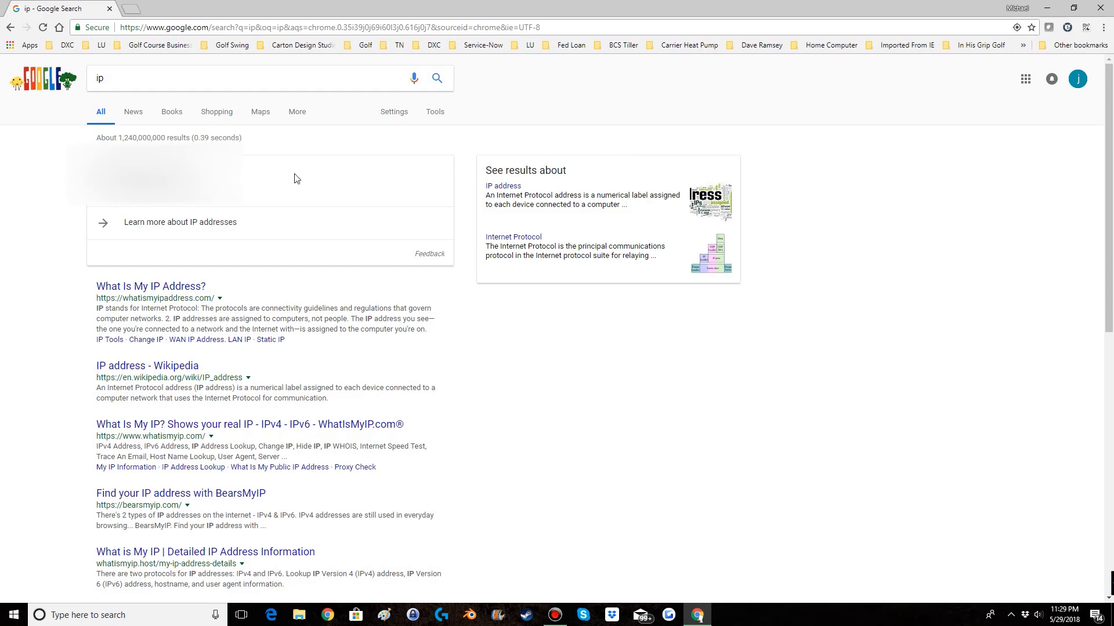
{"action": "mouse_move", "coordinate": [892, 419]}
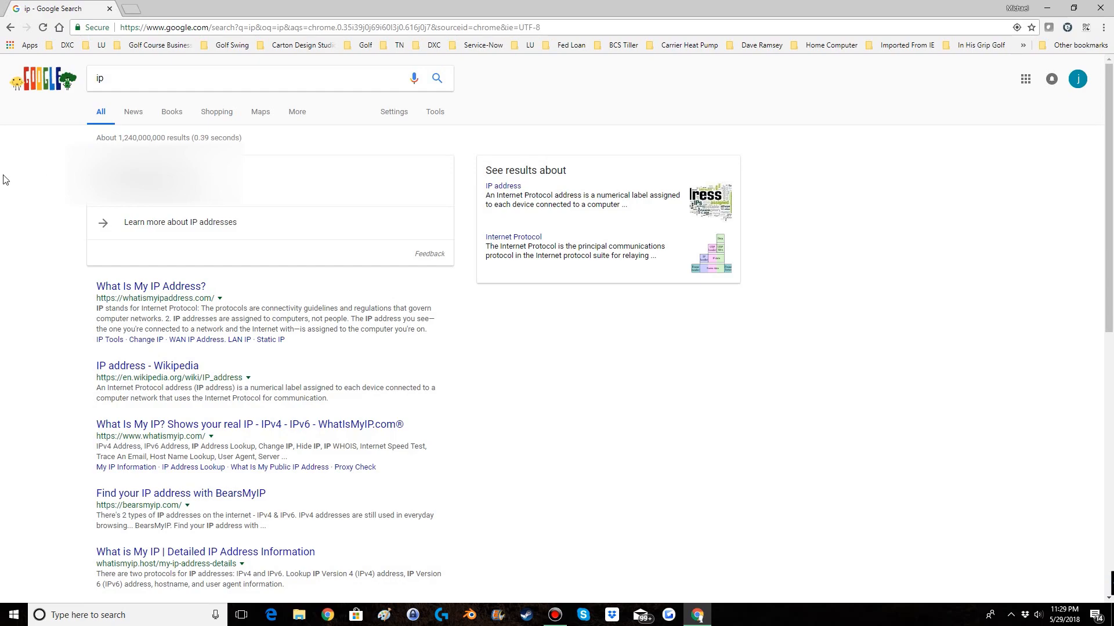
{"action": "mouse_move", "coordinate": [747, 367]}
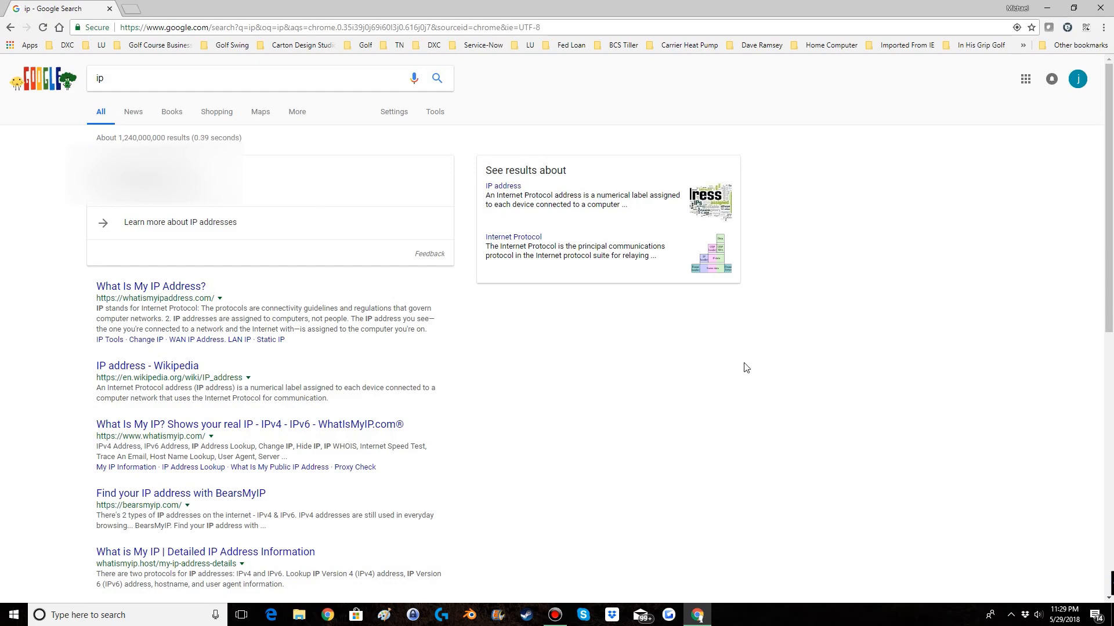
{"action": "mouse_move", "coordinate": [603, 361]}
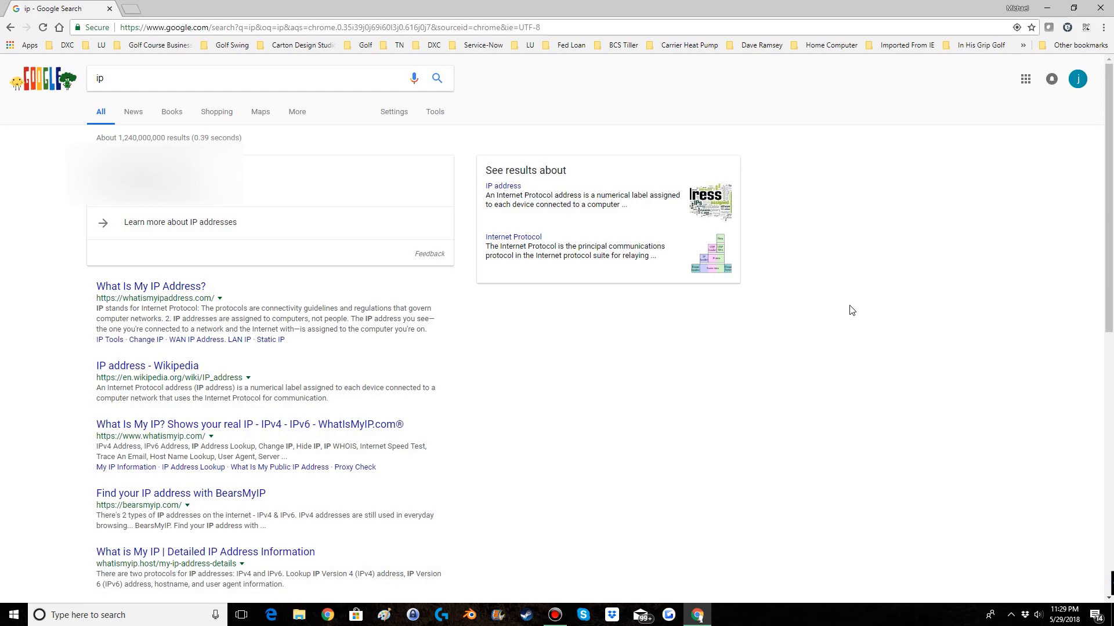
{"action": "mouse_move", "coordinate": [861, 306]}
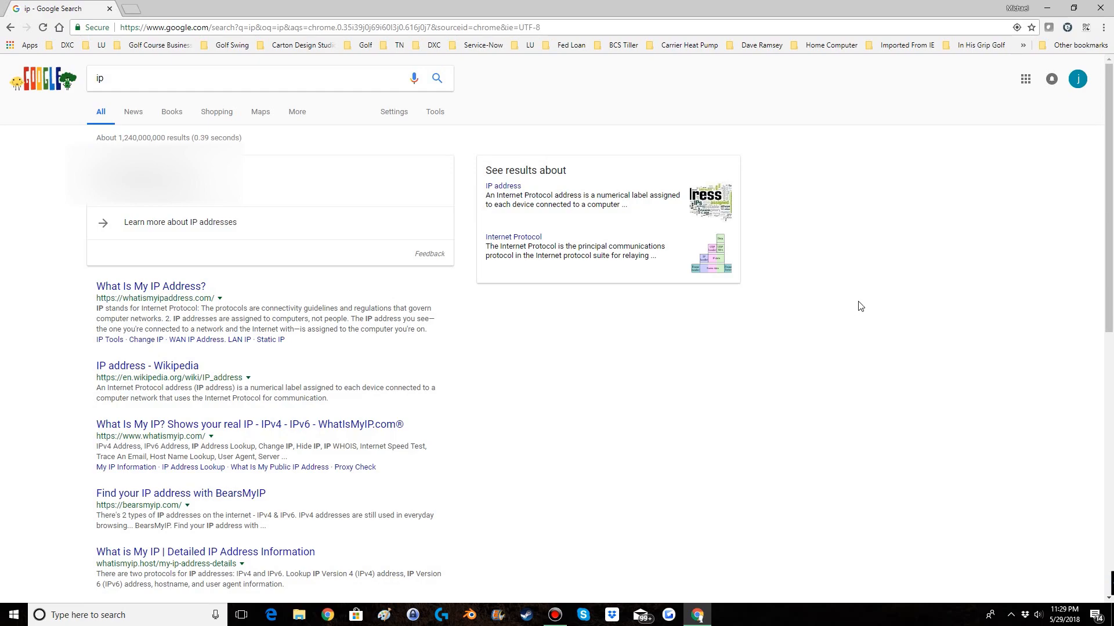
{"action": "mouse_move", "coordinate": [853, 350]}
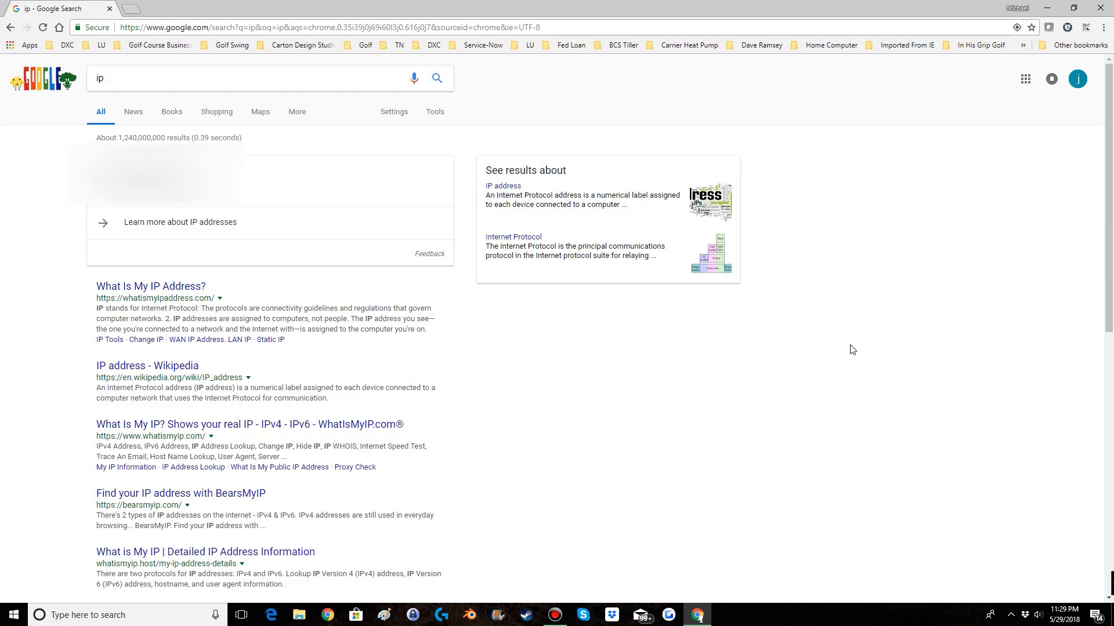
{"action": "mouse_move", "coordinate": [922, 289]}
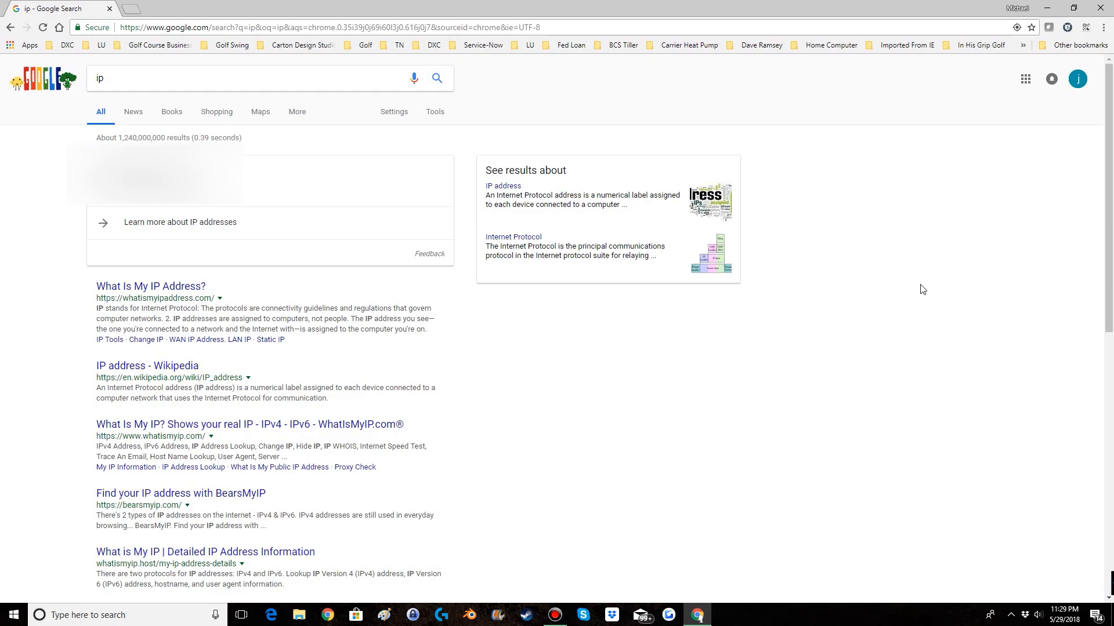
{"action": "mouse_move", "coordinate": [959, 235]}
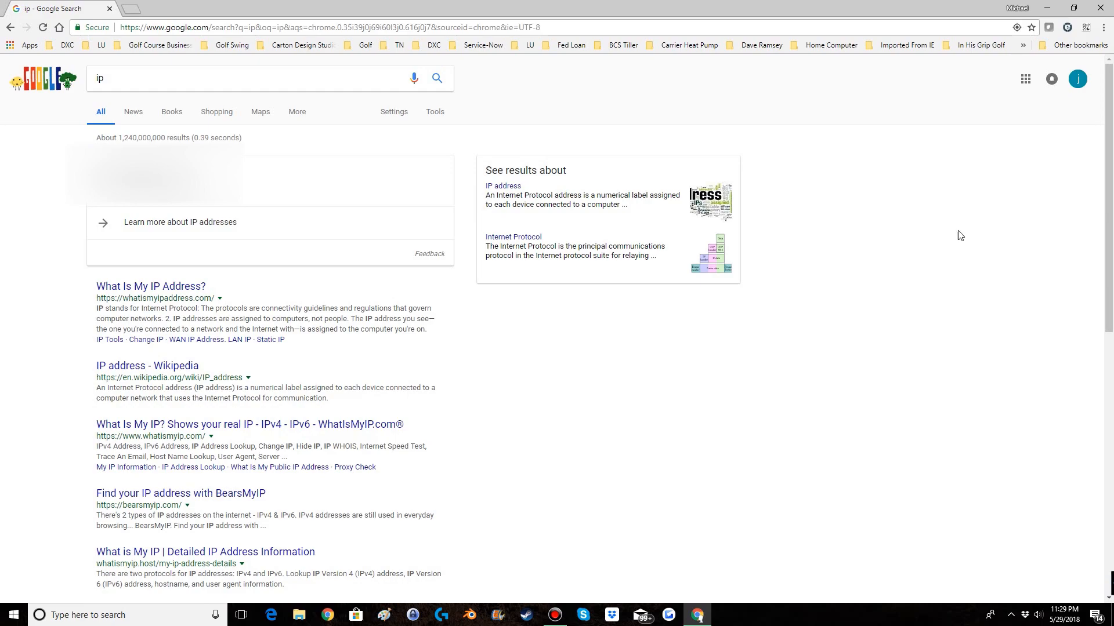
{"action": "mouse_move", "coordinate": [961, 267]}
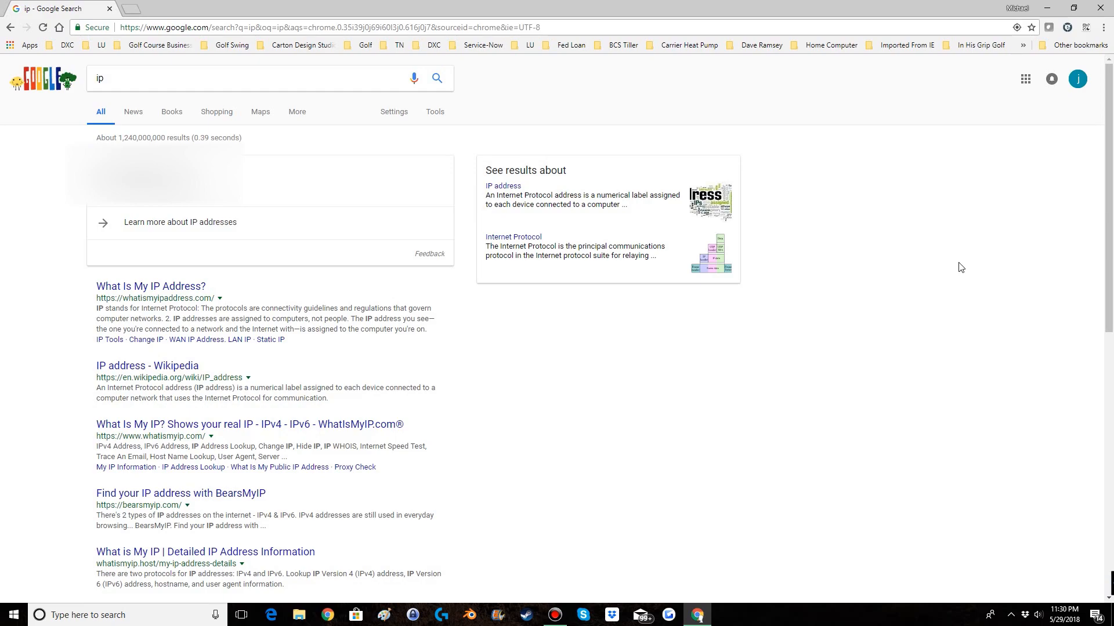
{"action": "mouse_move", "coordinate": [955, 266]}
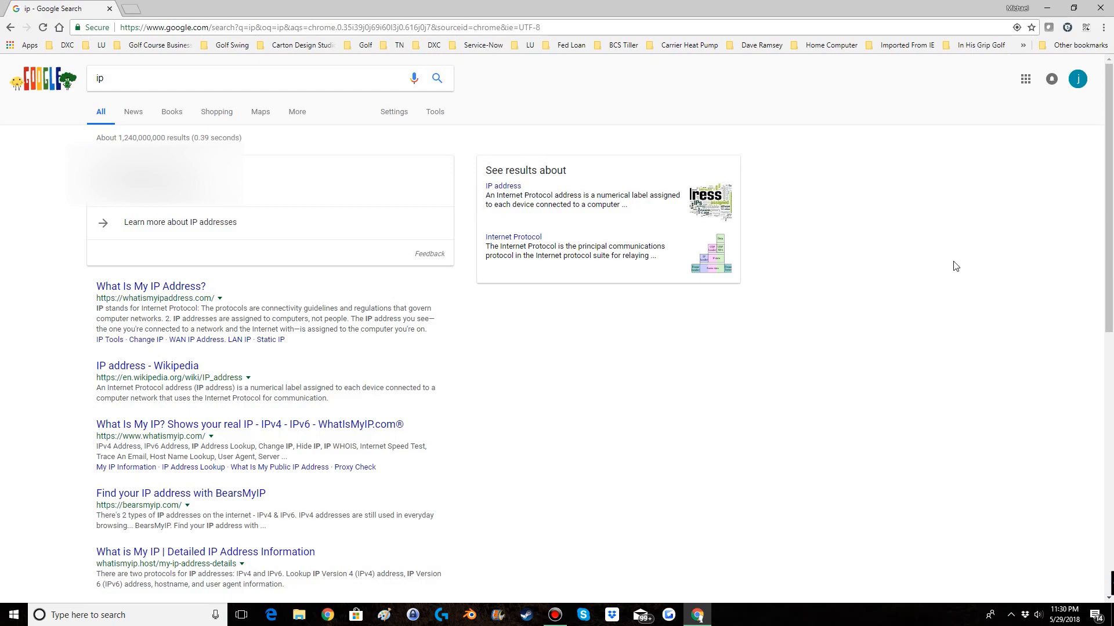